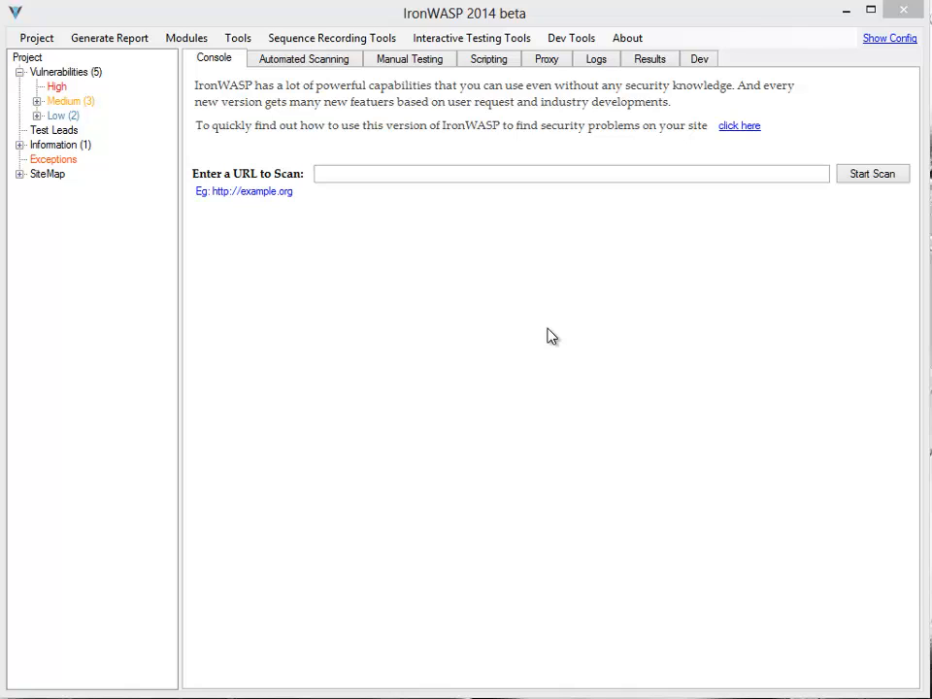
{"action": "left_click", "coordinate": [442, 180]}
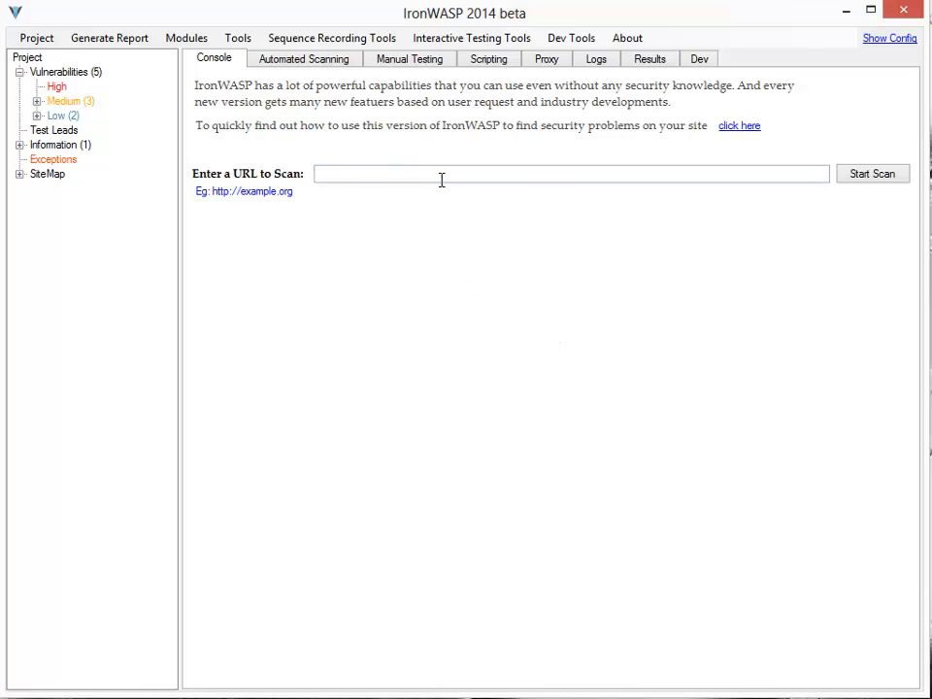
{"action": "type", "text": "htp"}
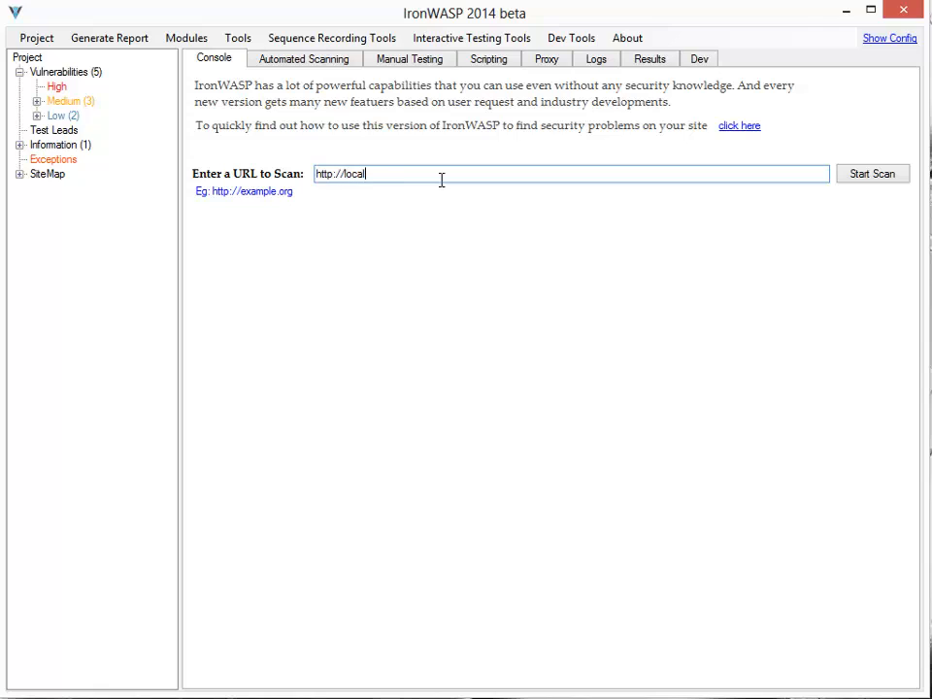
{"action": "type", "text": "host:9090"}
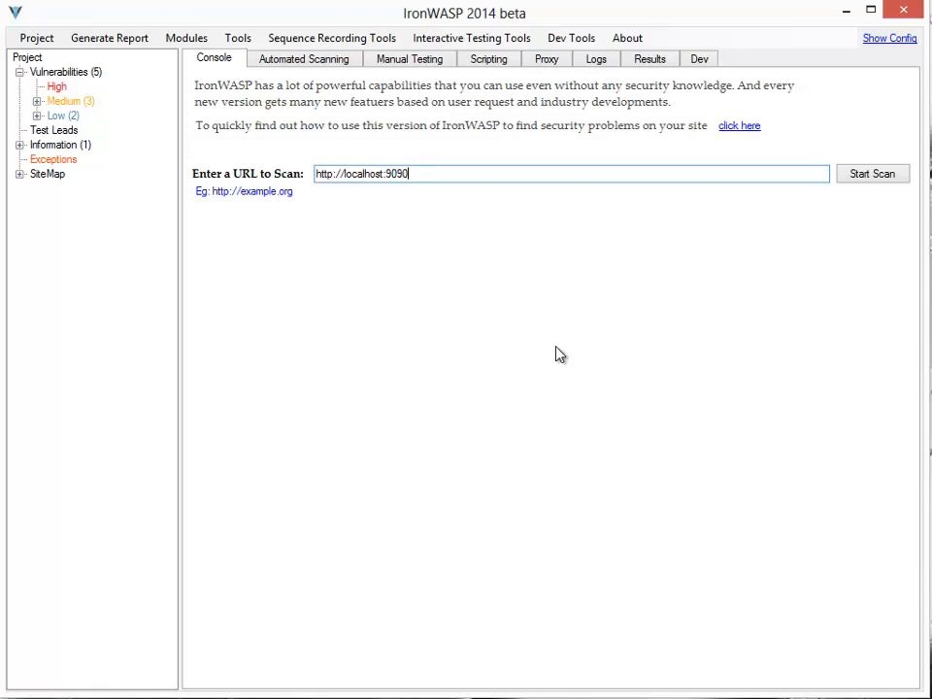
{"action": "mouse_move", "coordinate": [412, 400]}
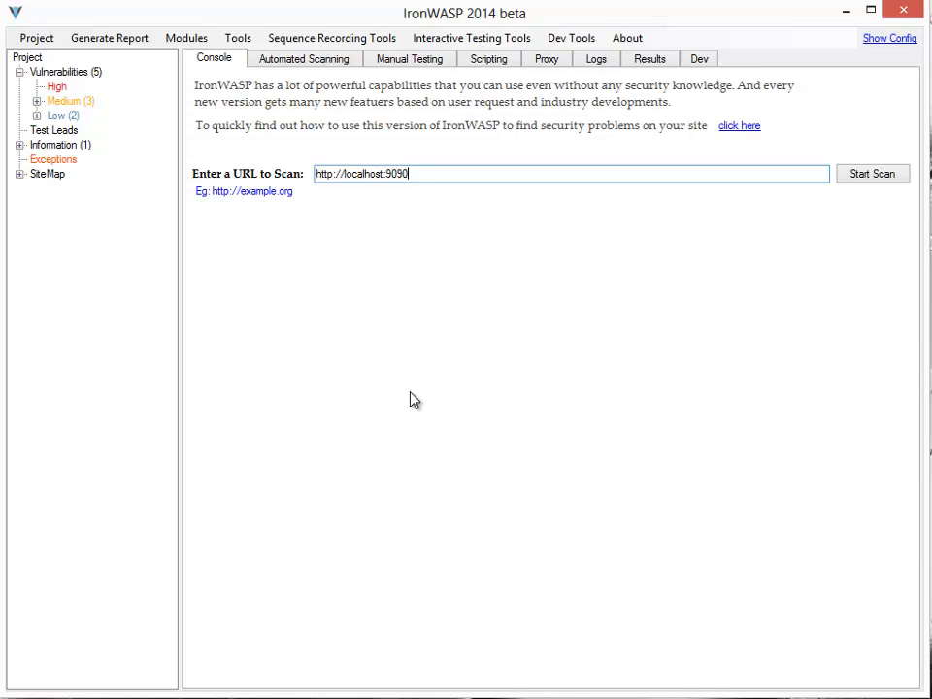
{"action": "mouse_move", "coordinate": [238, 38]}
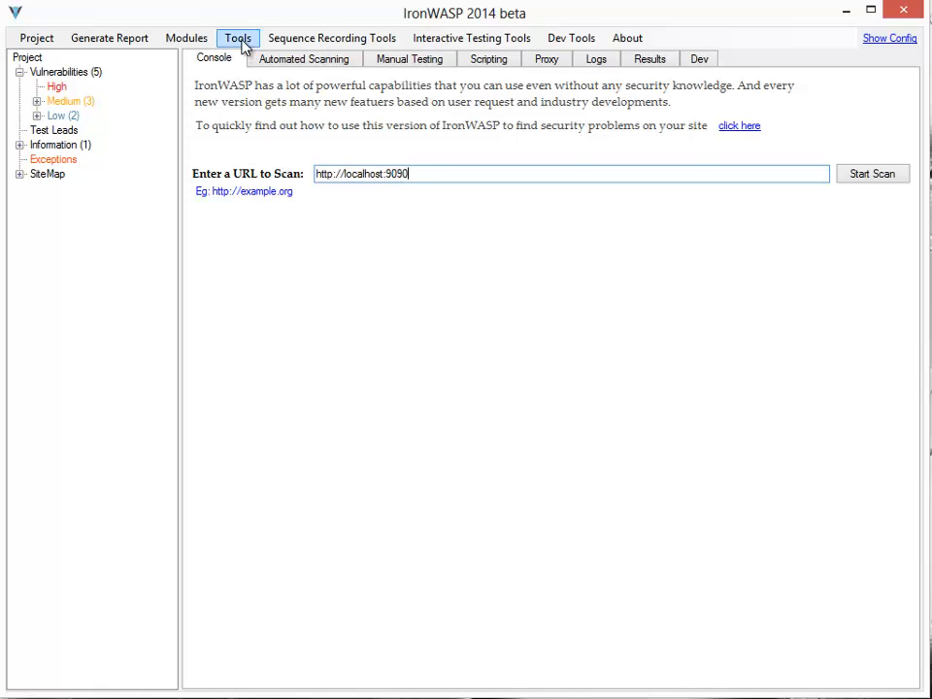
{"action": "left_click", "coordinate": [238, 38]}
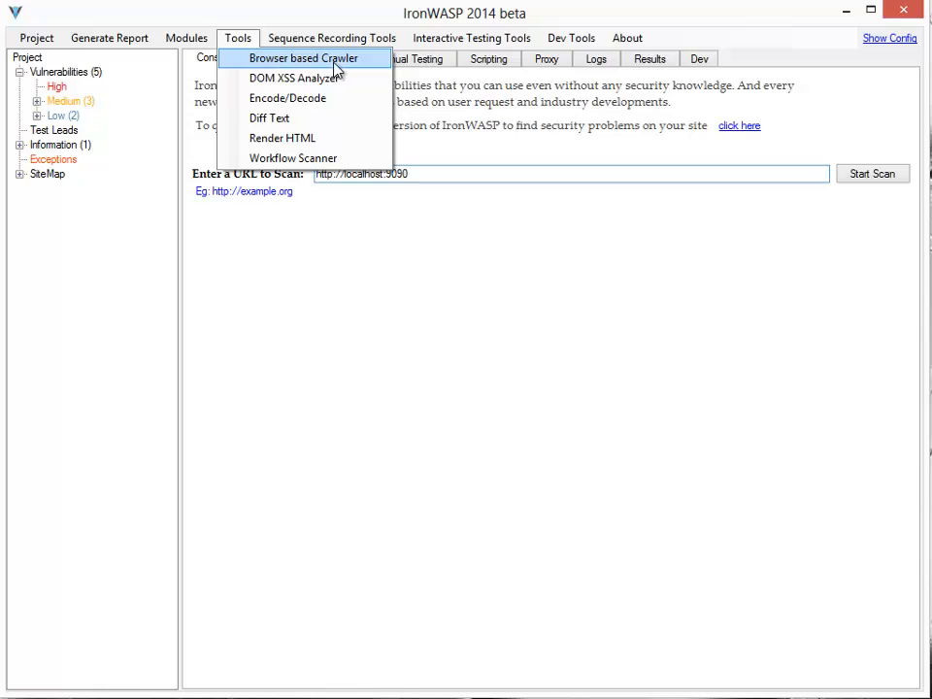
{"action": "left_click", "coordinate": [303, 58]}
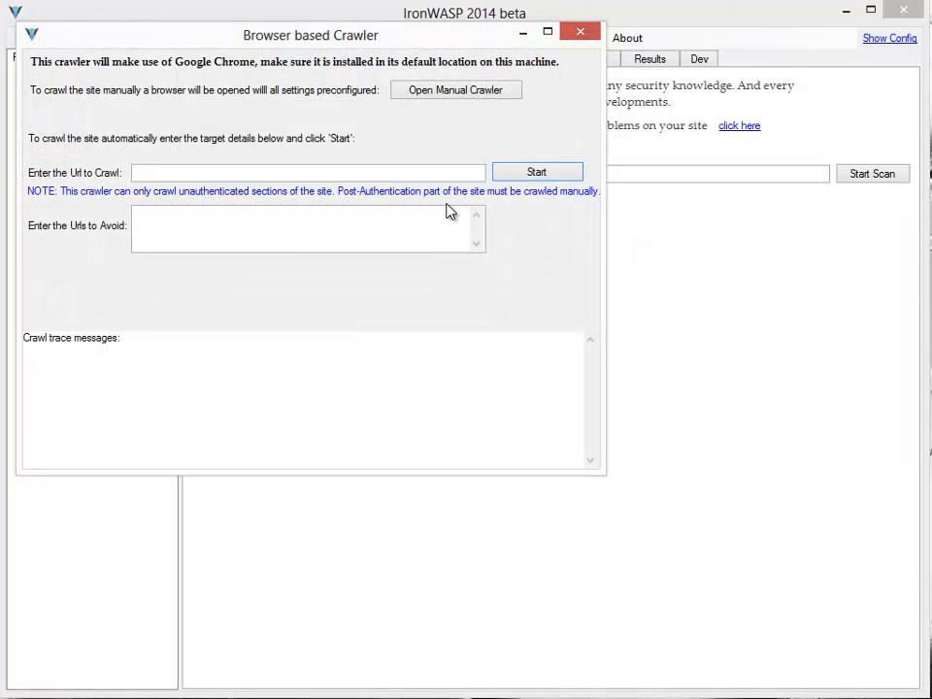
{"action": "left_click", "coordinate": [308, 172]}
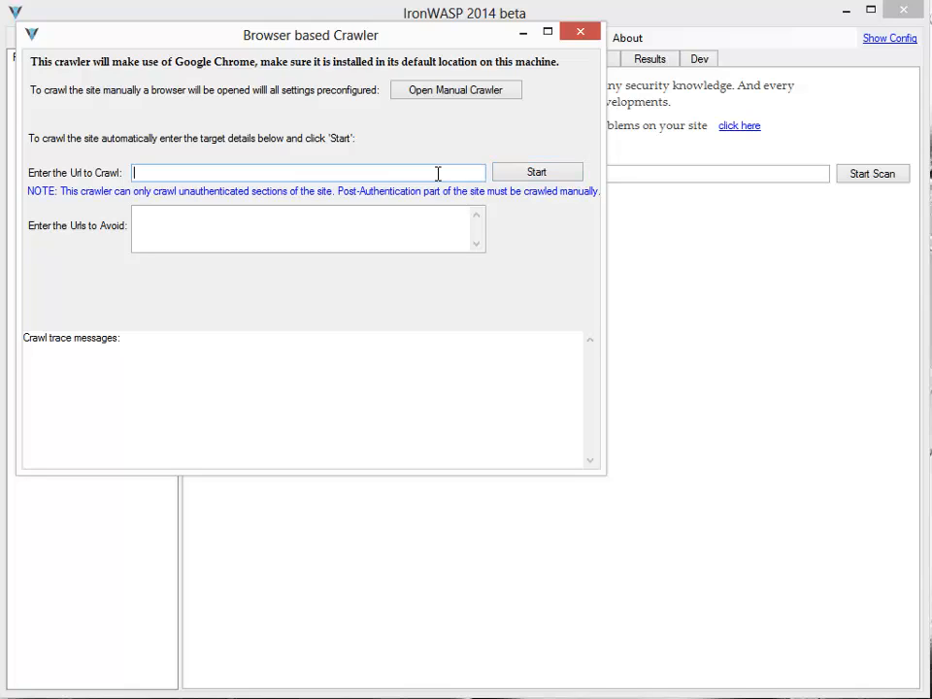
{"action": "type", "text": "http:/"}
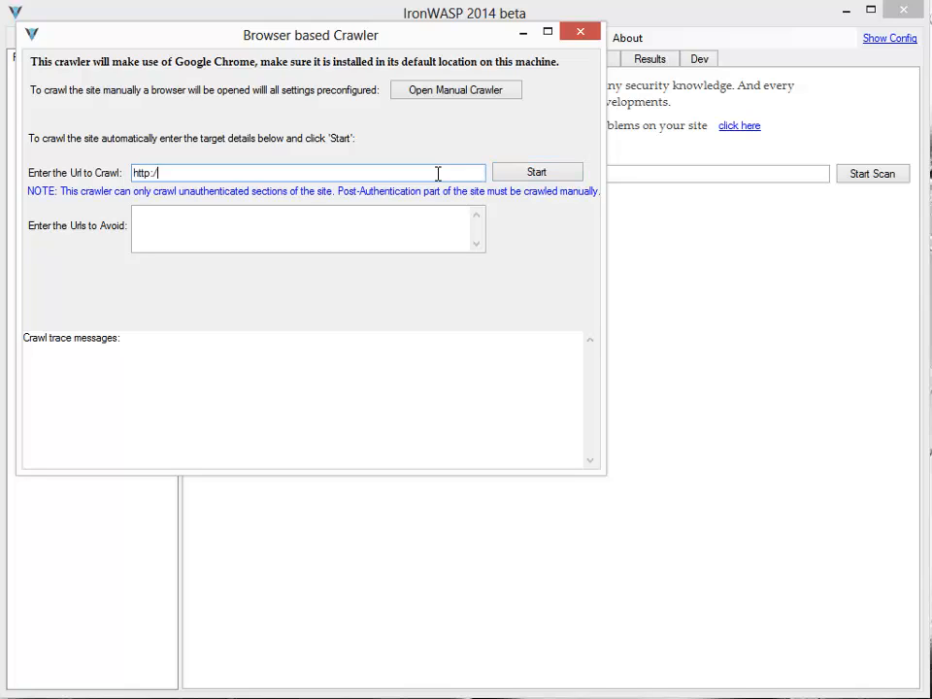
{"action": "type", "text": "localhost:"}
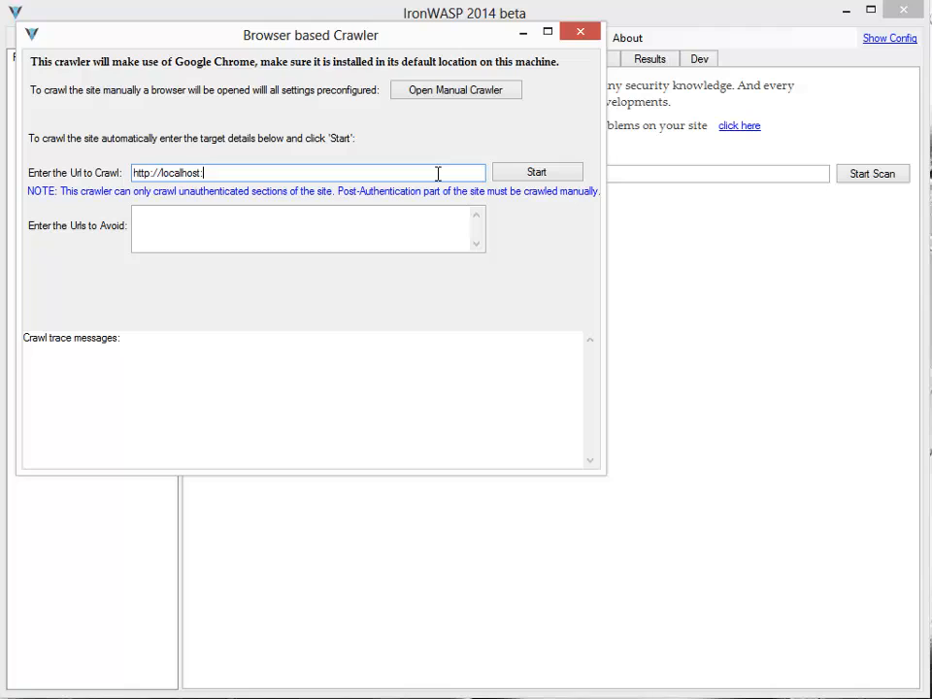
{"action": "type", "text": "9090"}
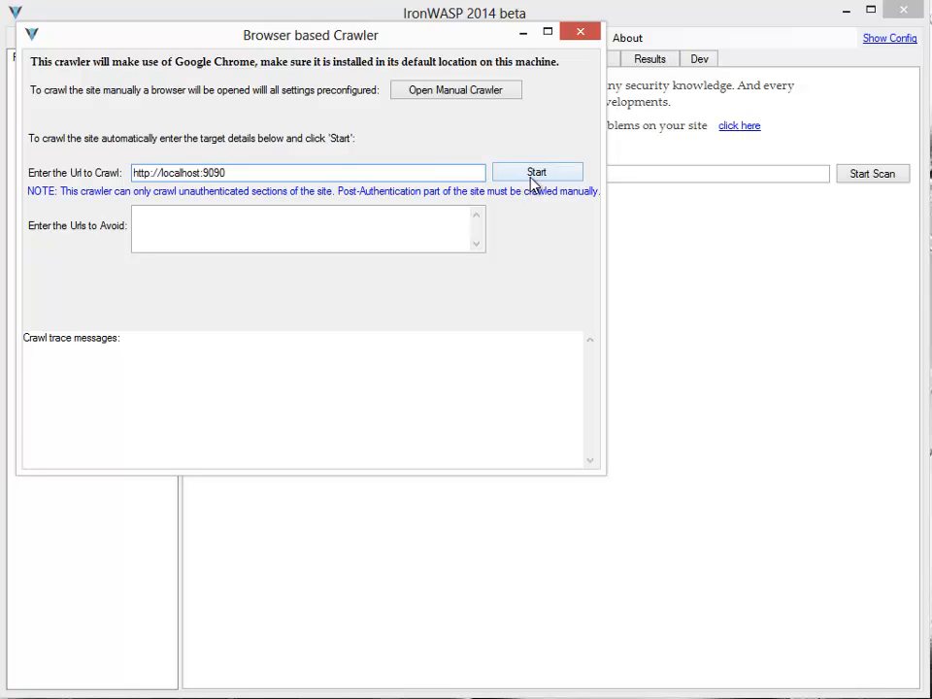
- Start the automatic crawl and let it run until 'Crawler stopped' appears
{"action": "left_click", "coordinate": [536, 172]}
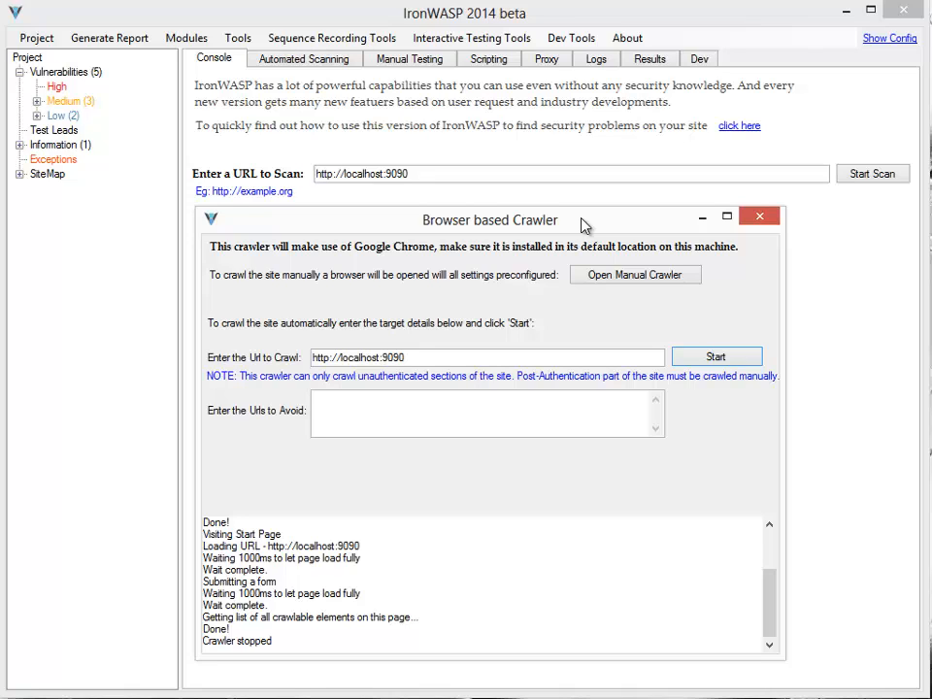
{"action": "mouse_move", "coordinate": [604, 270]}
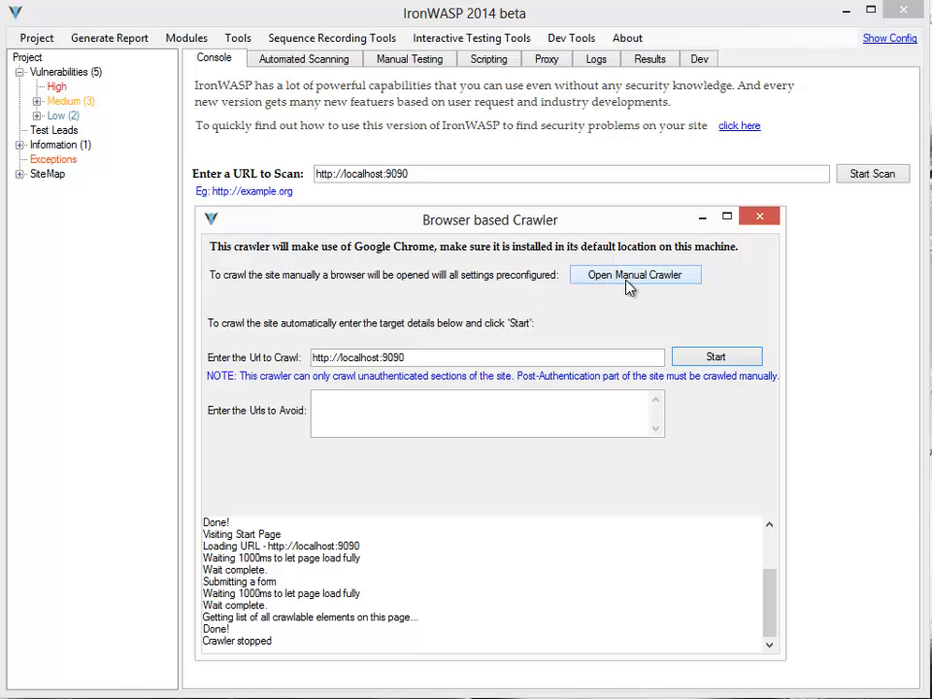
- Launch the manual crawler browser, go to localhost:9090 and log in with the test account
{"action": "left_click", "coordinate": [635, 275]}
{"action": "type", "text": "lolc"}
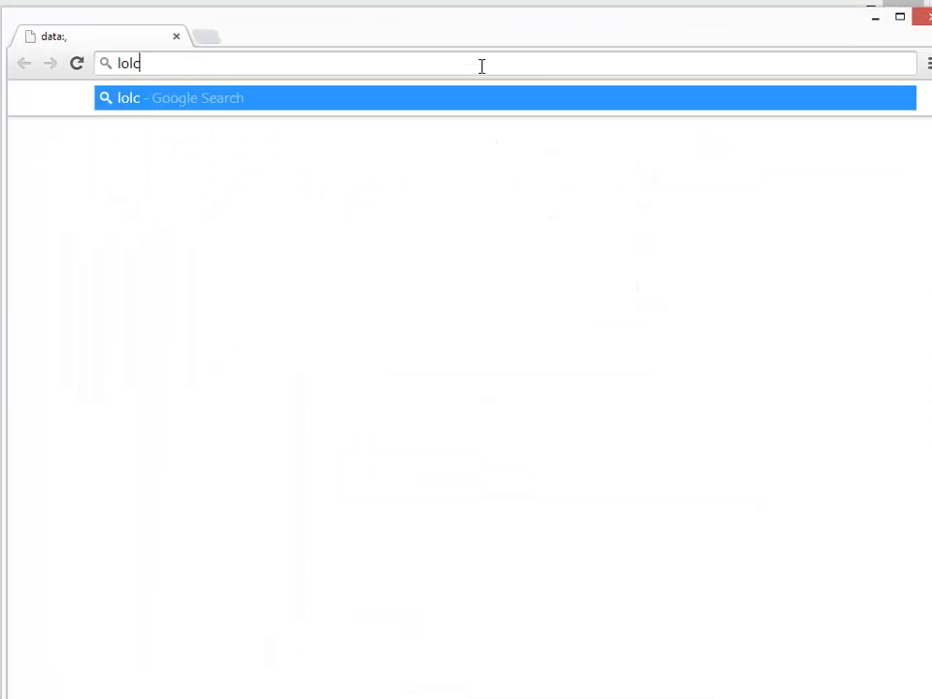
{"action": "type", "text": "localhost:9090"}
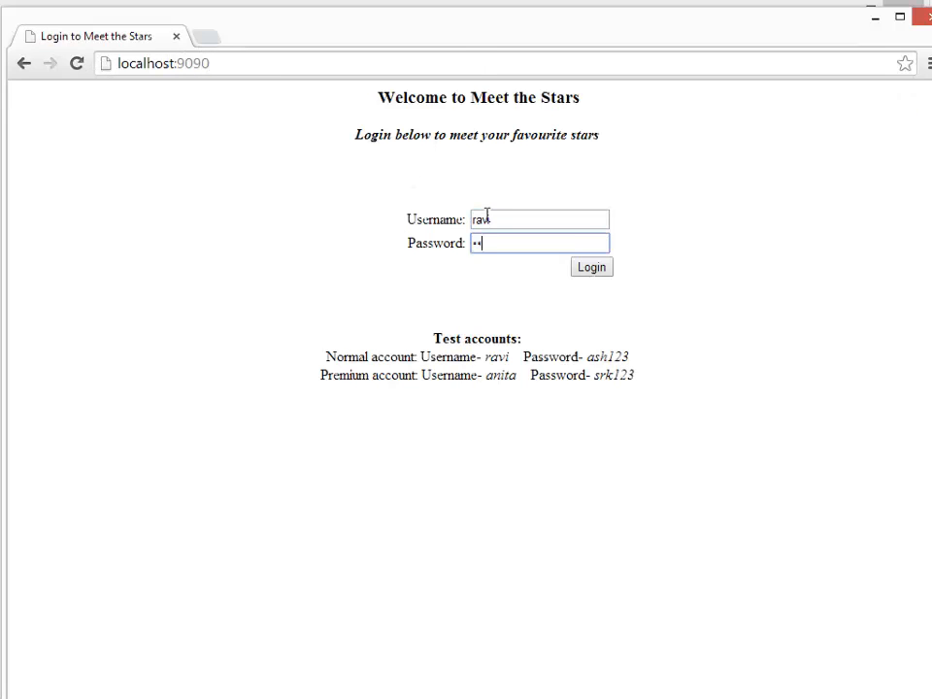
{"action": "left_click", "coordinate": [591, 267]}
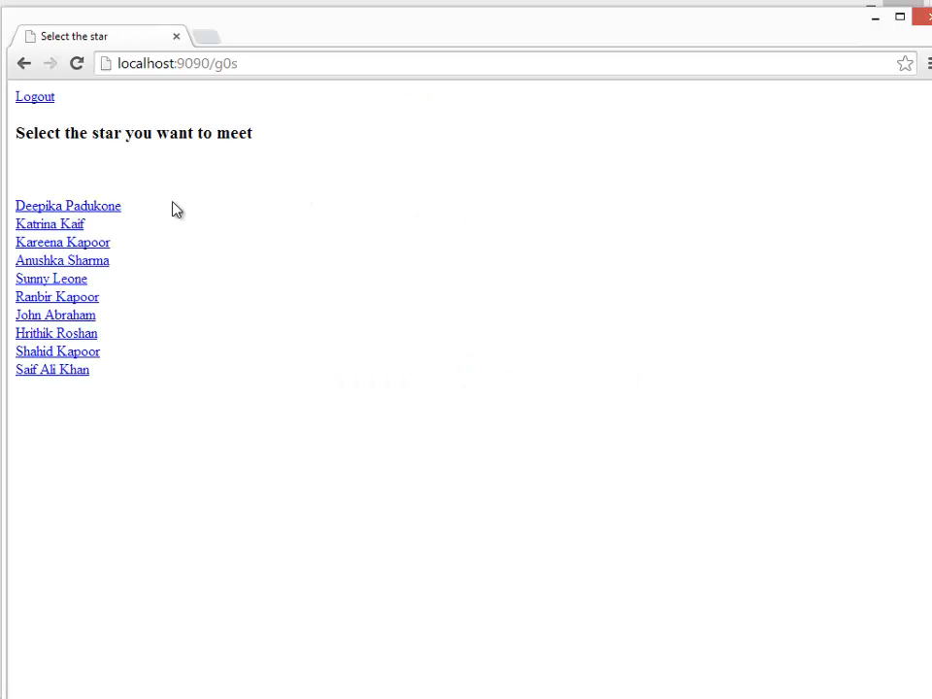
- Book a meeting with the first star, return Home and log out of the site
{"action": "left_click", "coordinate": [68, 205]}
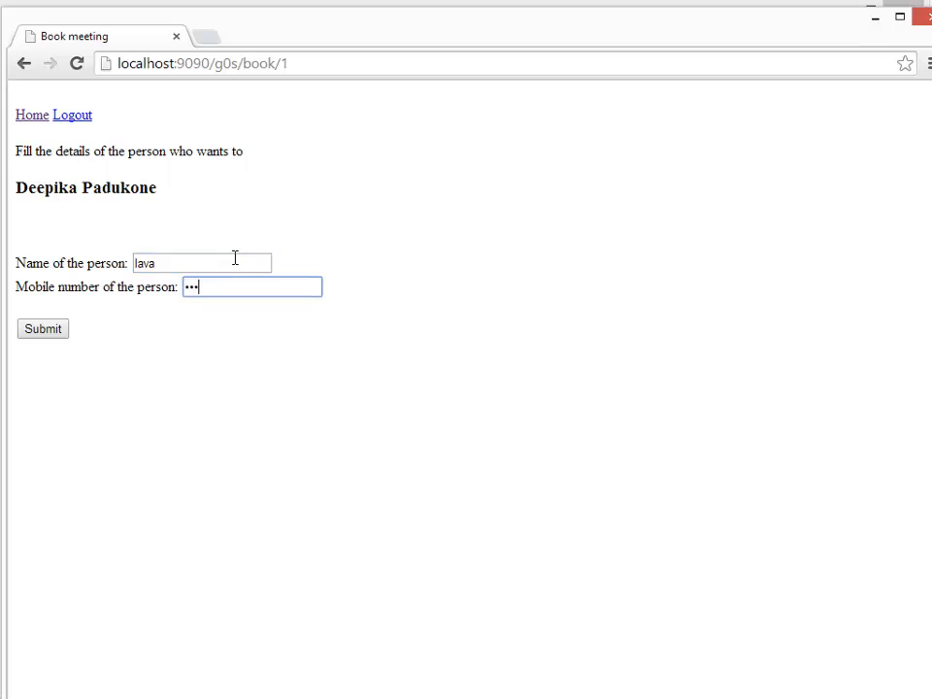
{"action": "left_click", "coordinate": [43, 328]}
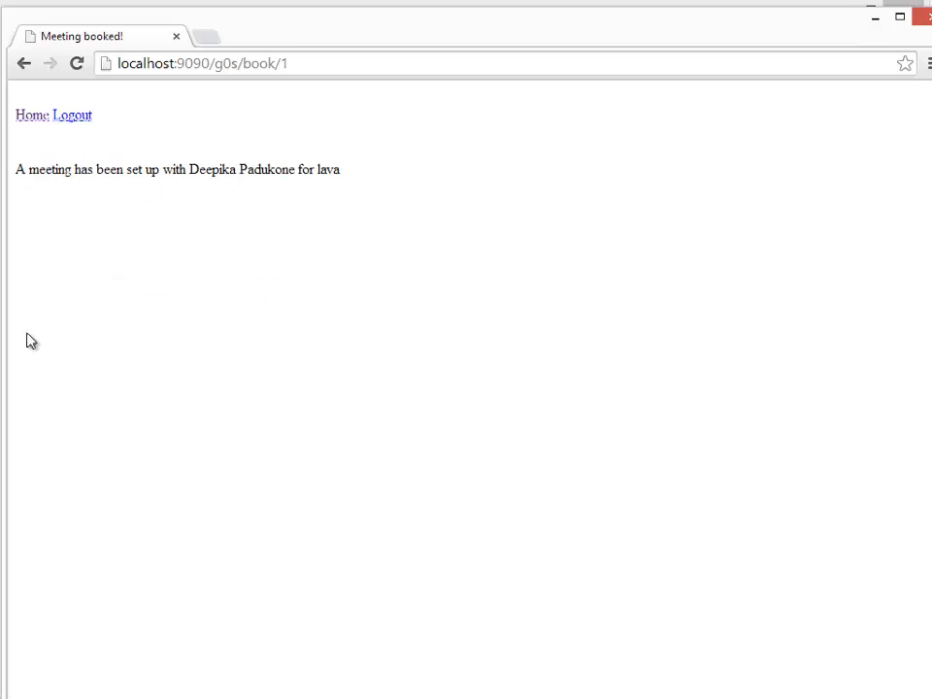
{"action": "left_click", "coordinate": [29, 115]}
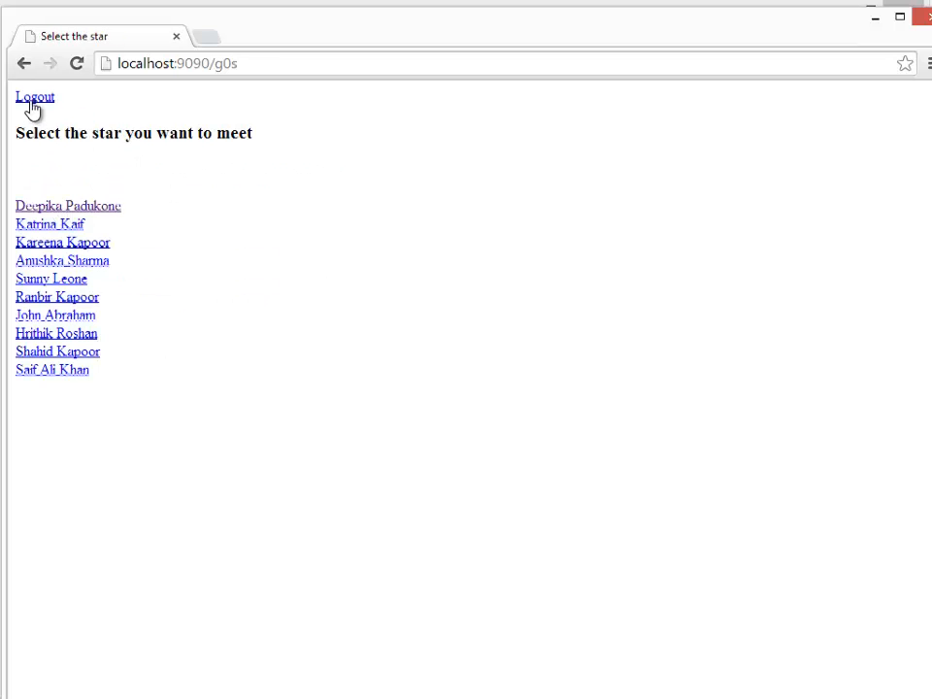
{"action": "left_click", "coordinate": [35, 96]}
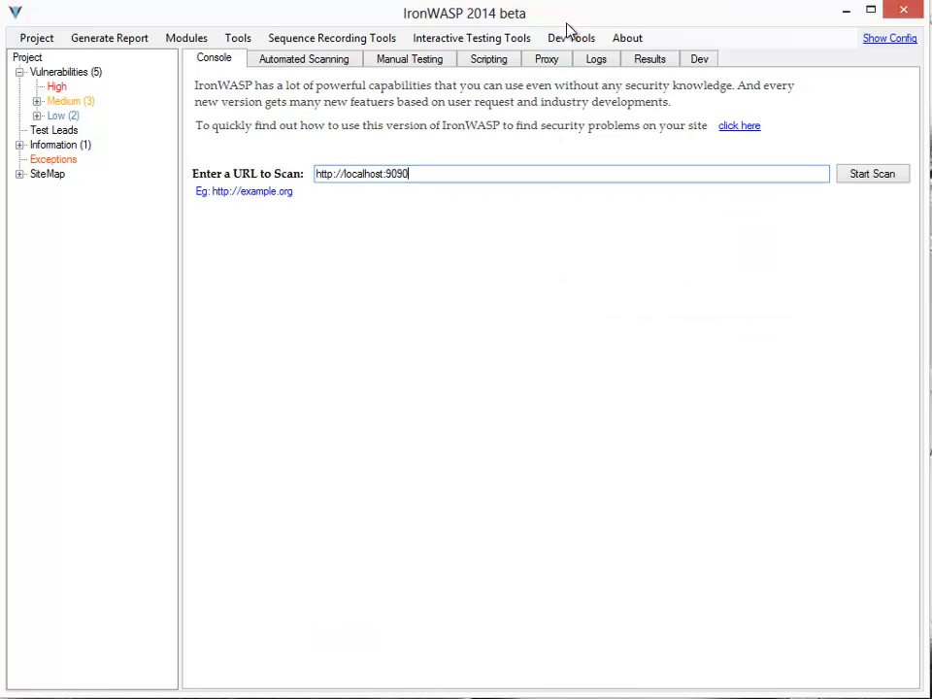
- Show the captured proxy logs and expand the localhost:9090 site map branch, bringing up its actions
{"action": "left_click", "coordinate": [595, 58]}
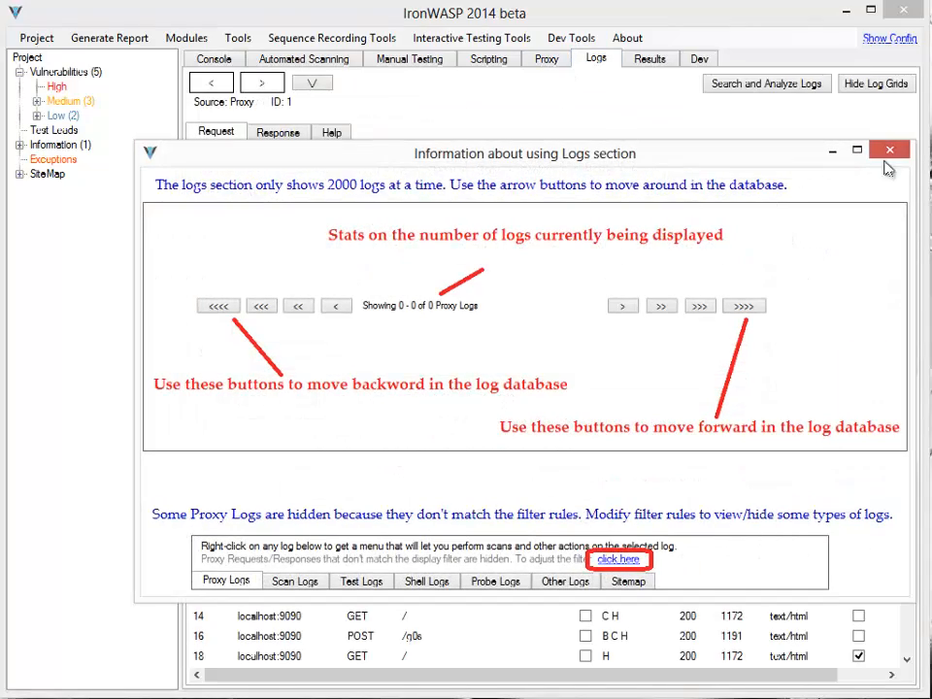
{"action": "left_click", "coordinate": [889, 150]}
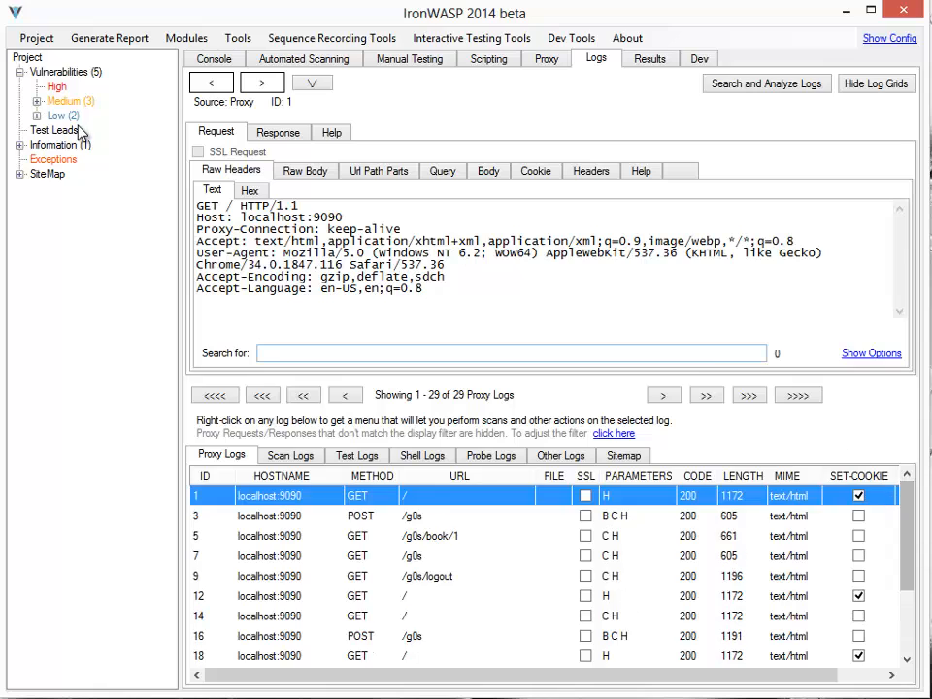
{"action": "left_click", "coordinate": [20, 174]}
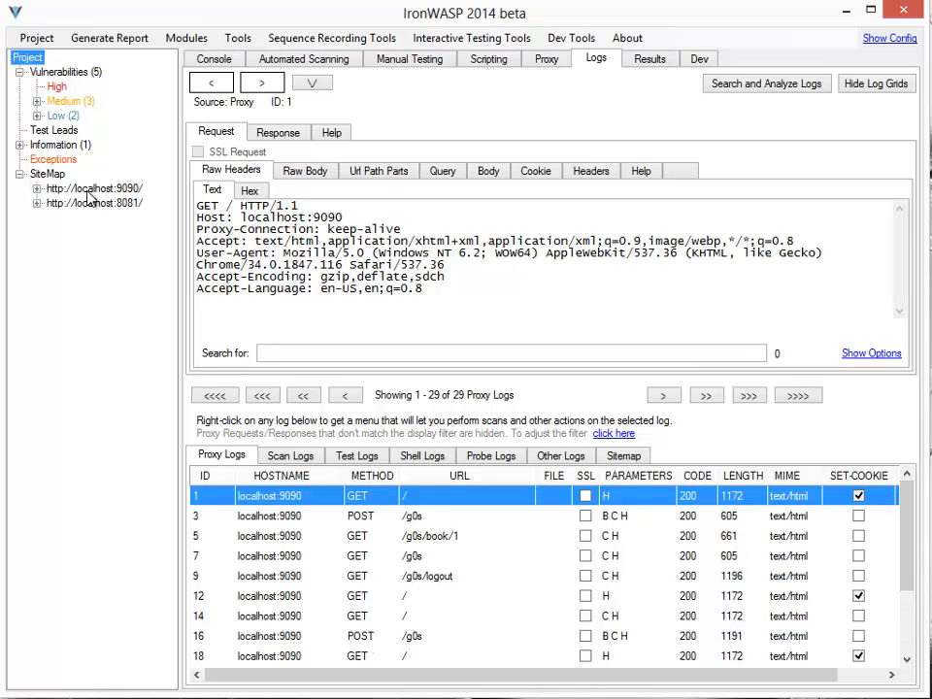
{"action": "left_click", "coordinate": [37, 188]}
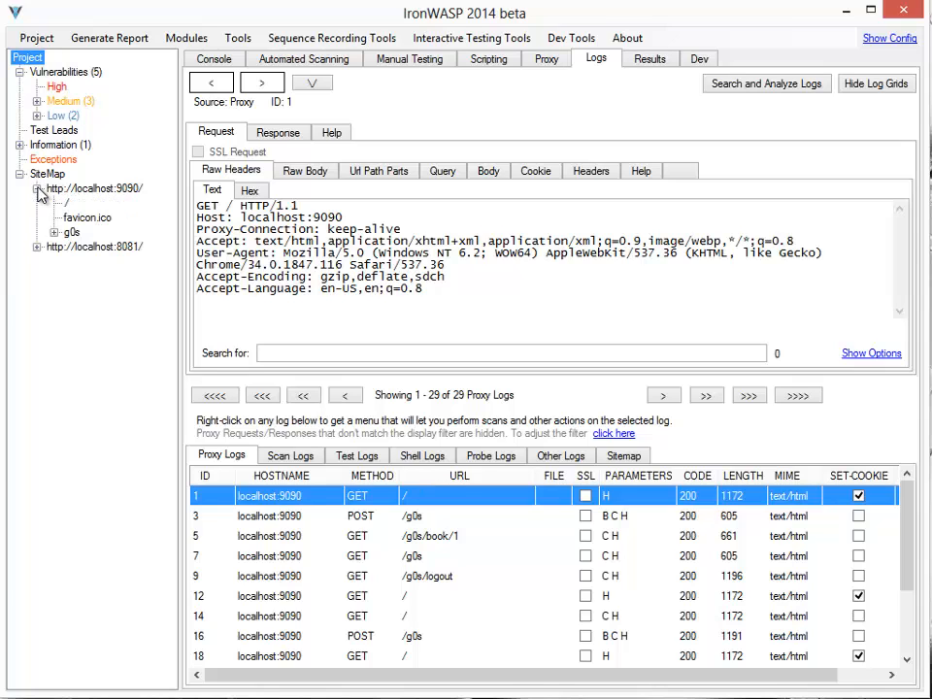
{"action": "right_click", "coordinate": [93, 188]}
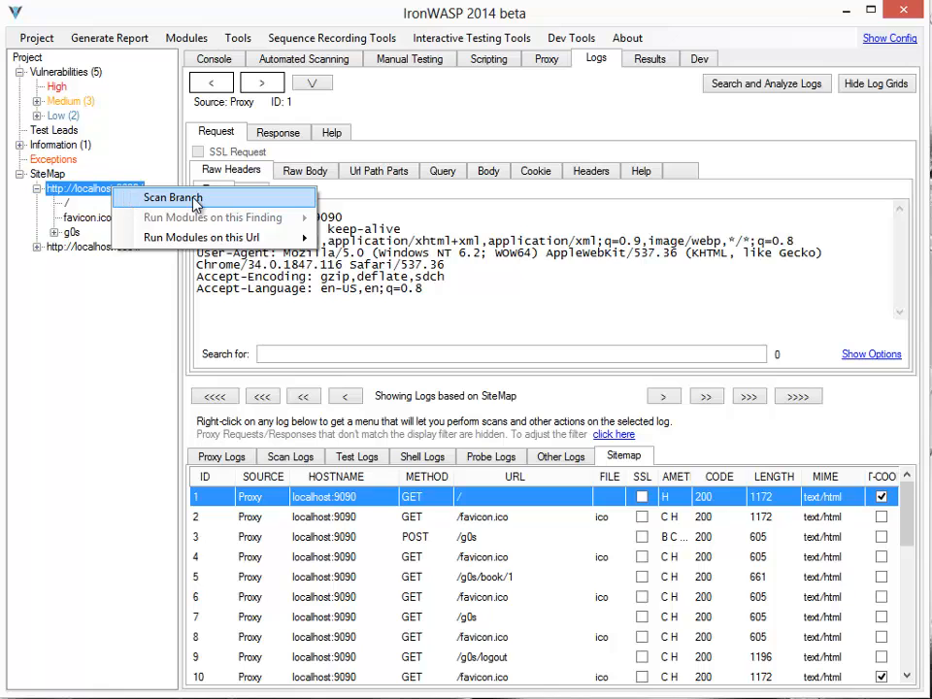
- Choose Scan Branch for localhost:9090 and advance the wizard to Customization, listing login recordings
{"action": "left_click", "coordinate": [170, 198]}
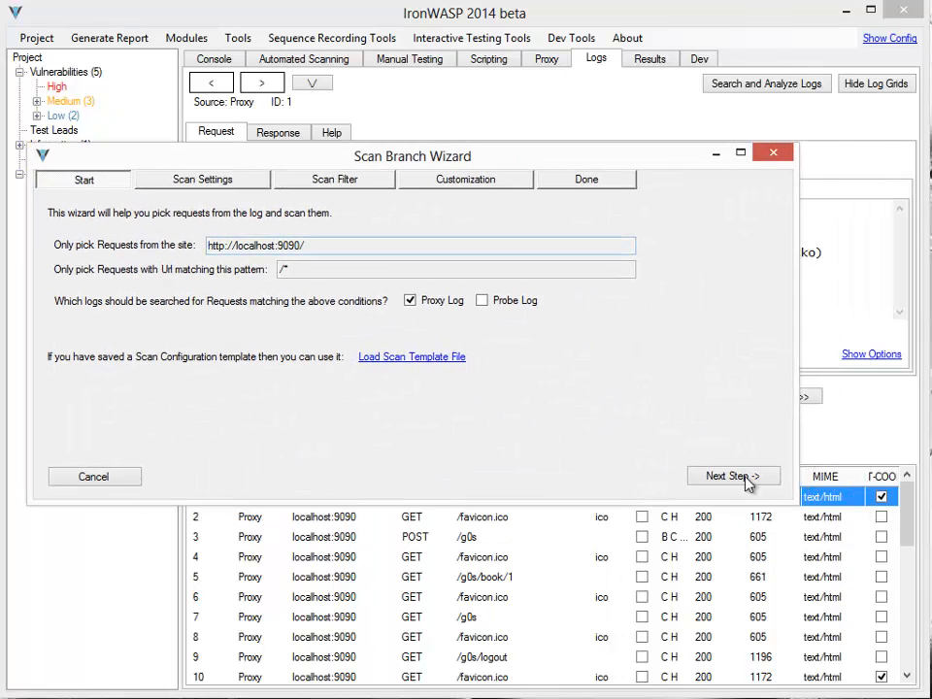
{"action": "left_click", "coordinate": [729, 477]}
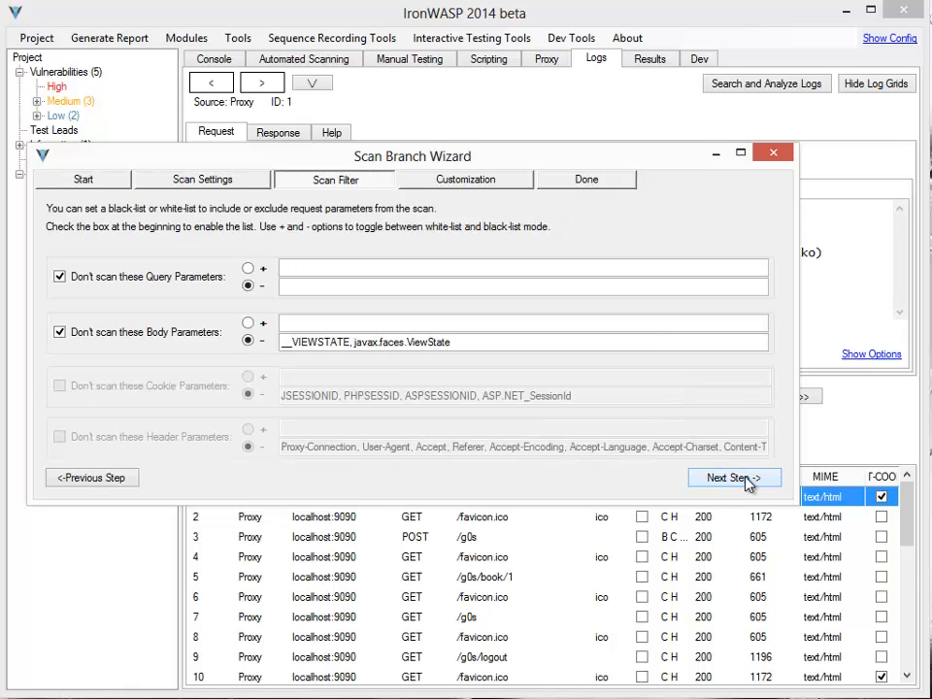
{"action": "left_click", "coordinate": [730, 477]}
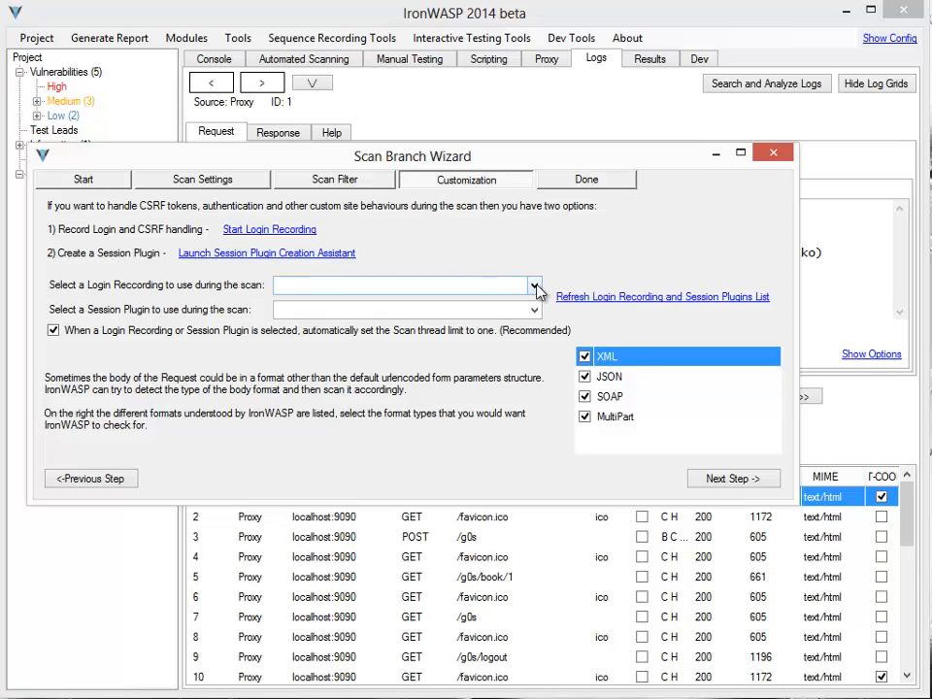
{"action": "left_click", "coordinate": [534, 284]}
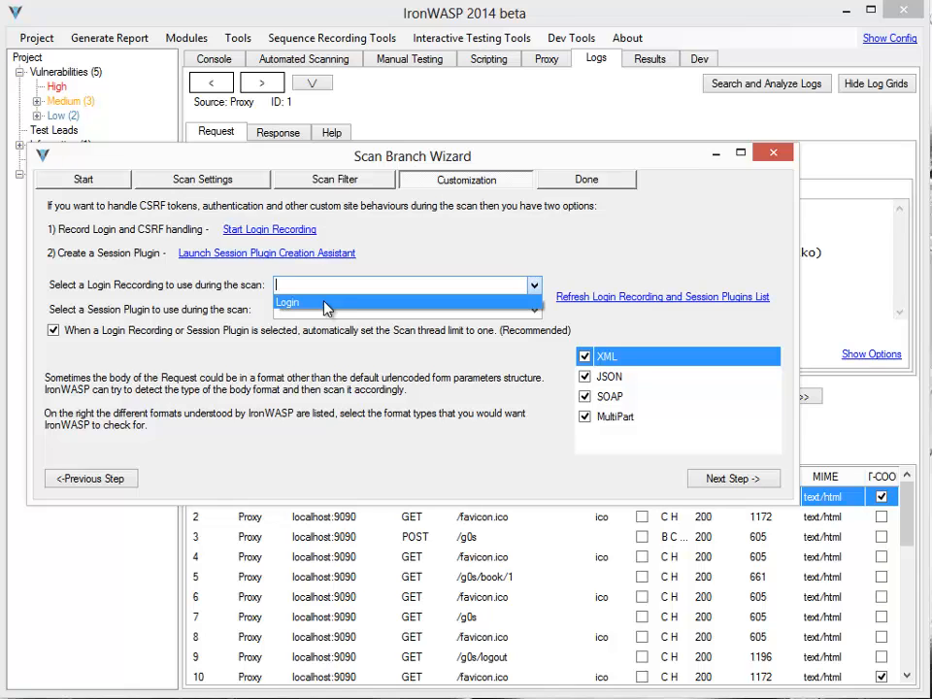
- Select the 'Login' recording for the scan and advance the wizard to its final Done step
{"action": "left_click", "coordinate": [287, 302]}
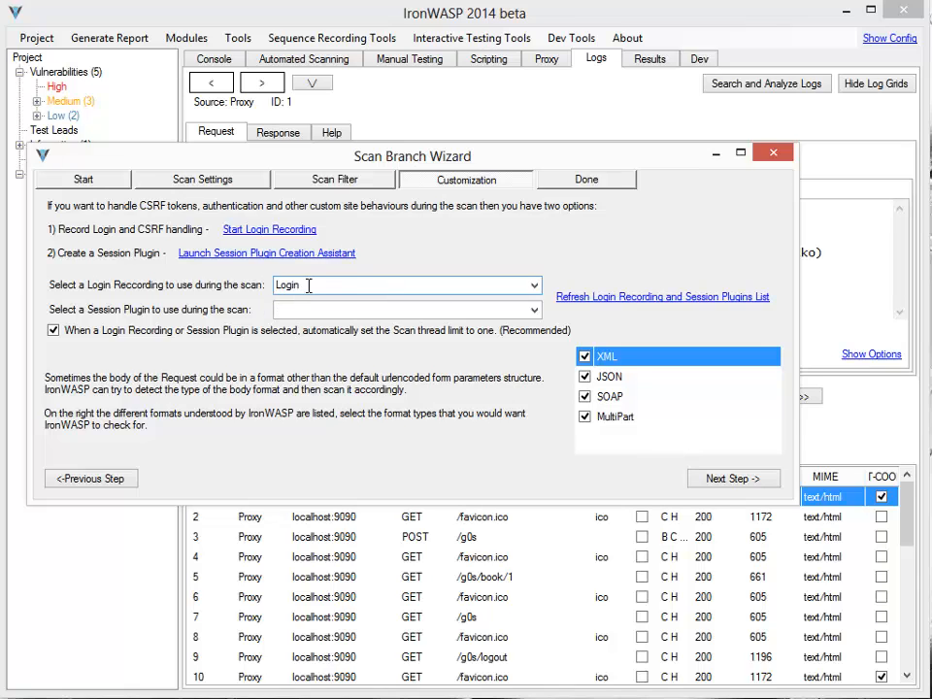
{"action": "left_click", "coordinate": [728, 478]}
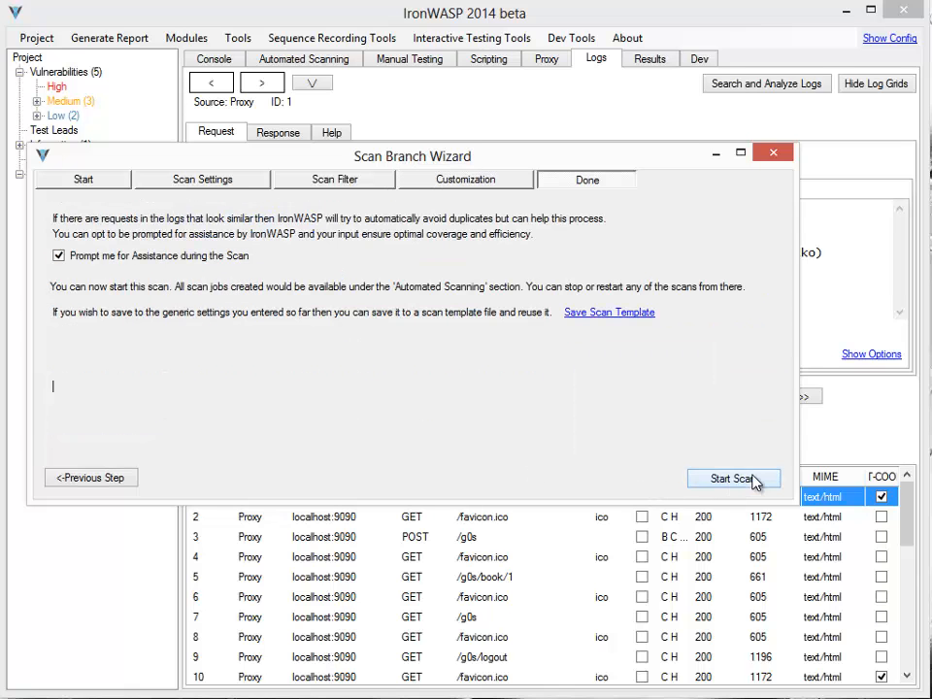
- Start the branch scan and expand the High vulnerabilities to see SQL injection findings
{"action": "left_click", "coordinate": [734, 477]}
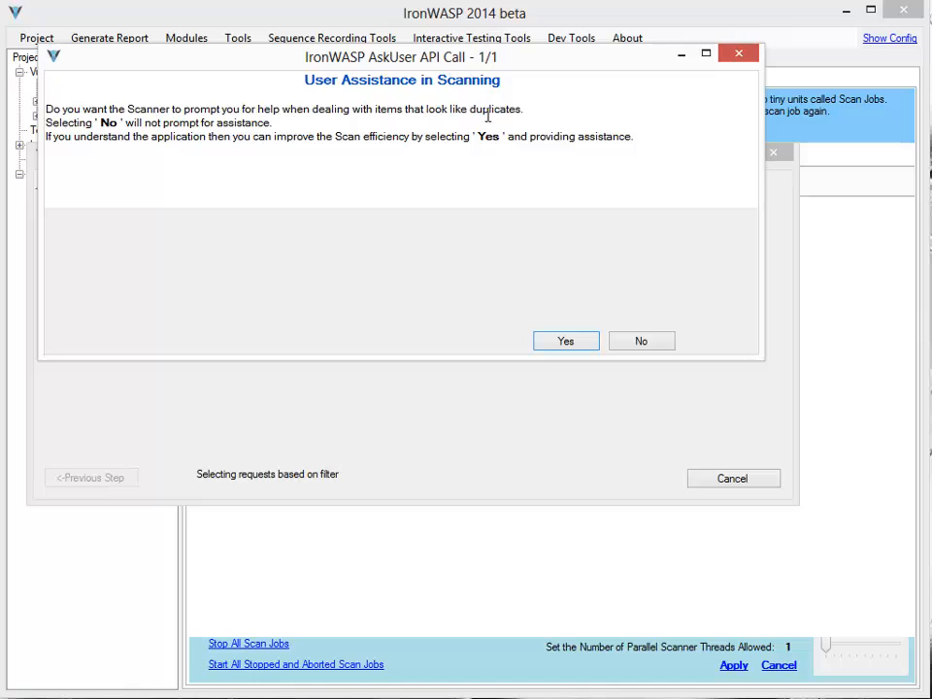
{"action": "mouse_move", "coordinate": [612, 201]}
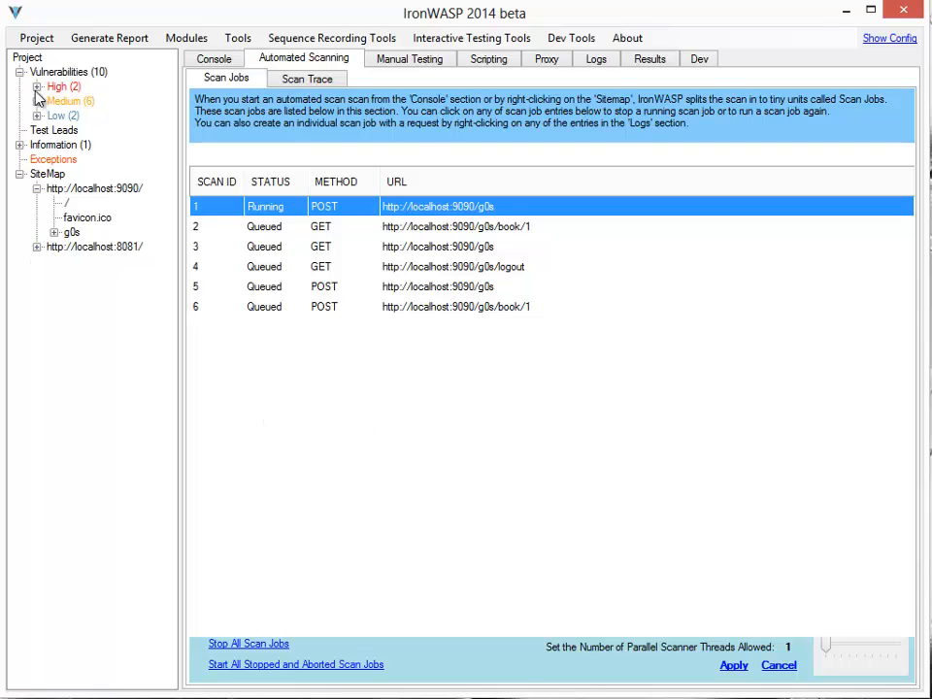
{"action": "left_click", "coordinate": [37, 86]}
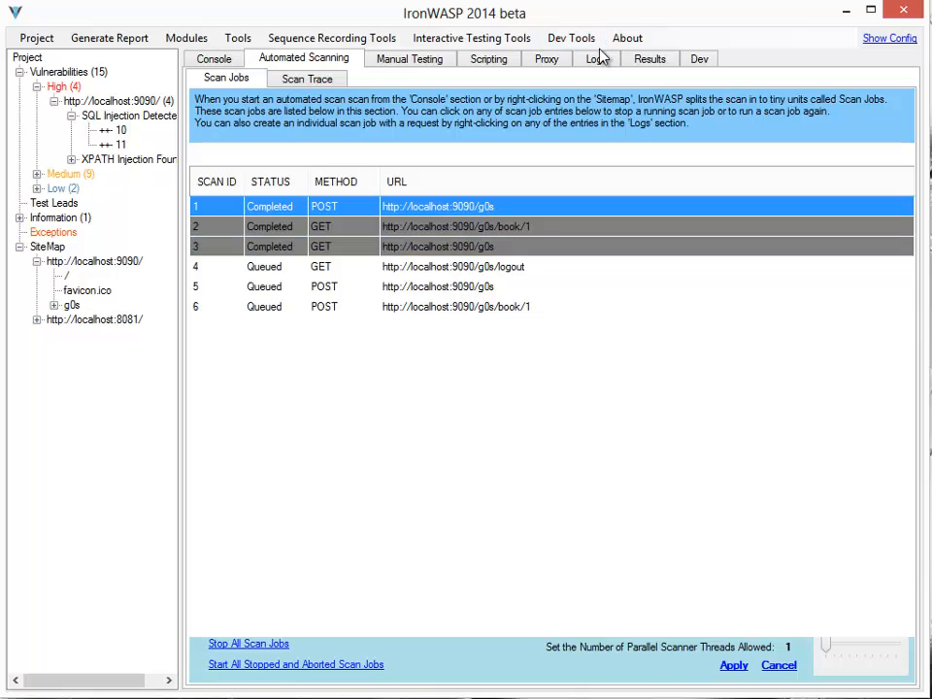
- Go to the Logs and scroll to the POST /g0s request to scan it
{"action": "left_click", "coordinate": [596, 58]}
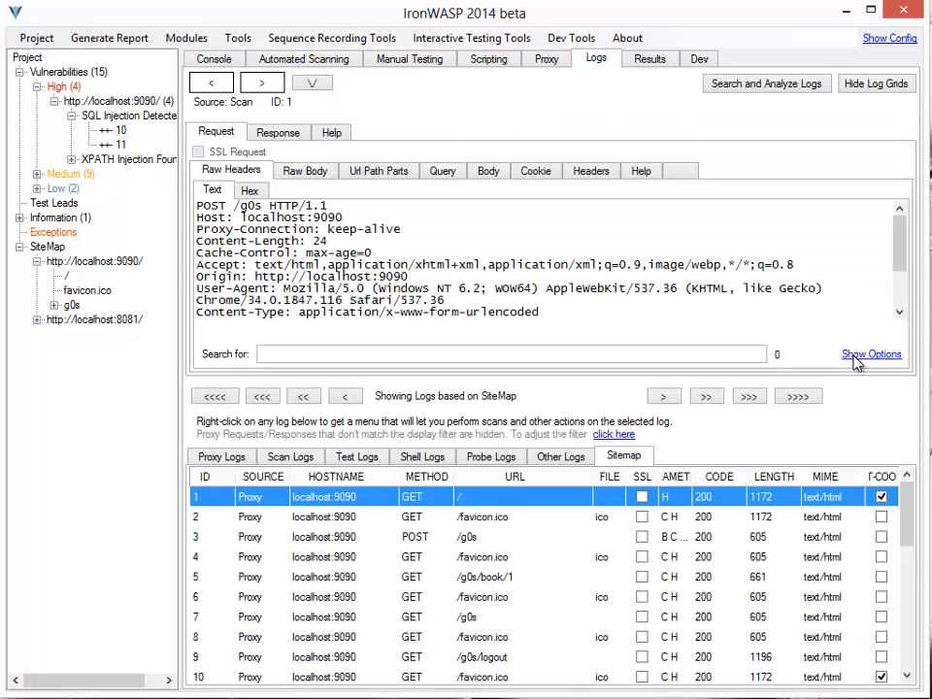
{"action": "scroll", "scroll_direction": "down", "scroll_amount": 3}
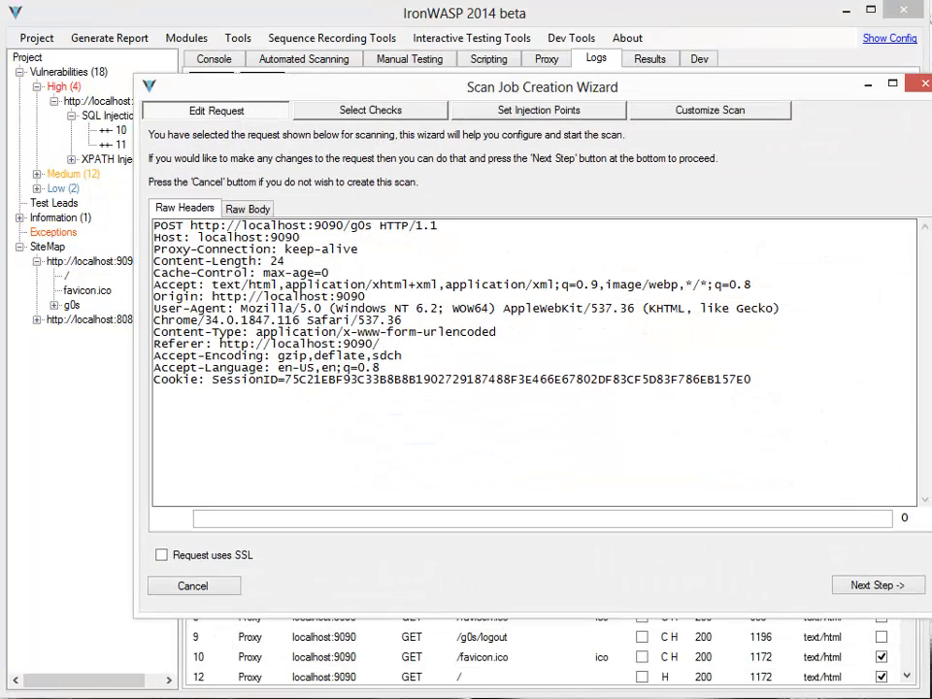
- Advance to Set Injection Points and review the uname and passwd body parameters via the All and Body views
{"action": "left_click", "coordinate": [370, 110]}
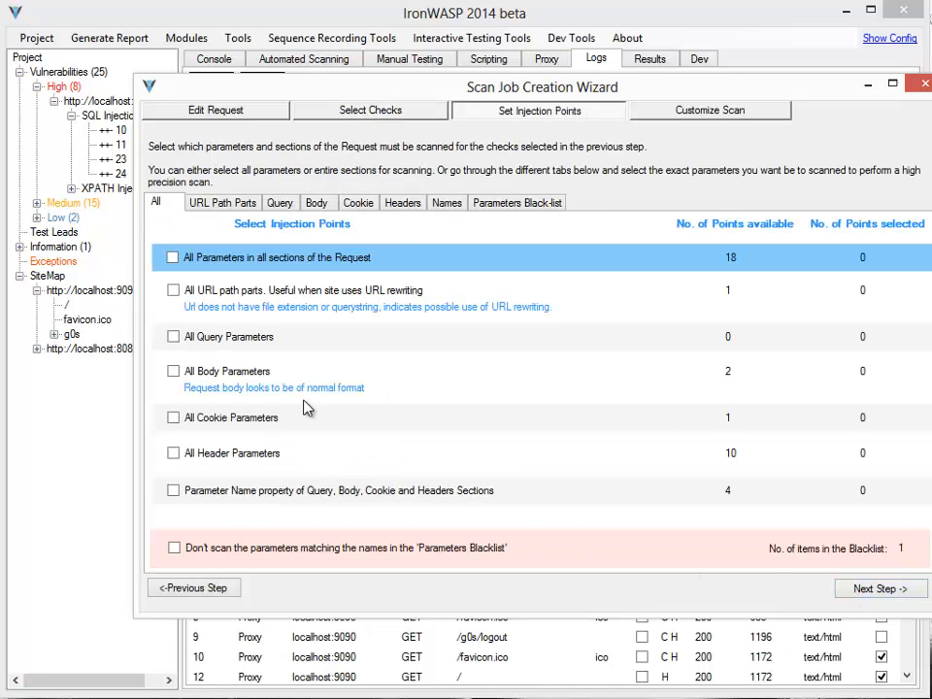
{"action": "left_click", "coordinate": [317, 202]}
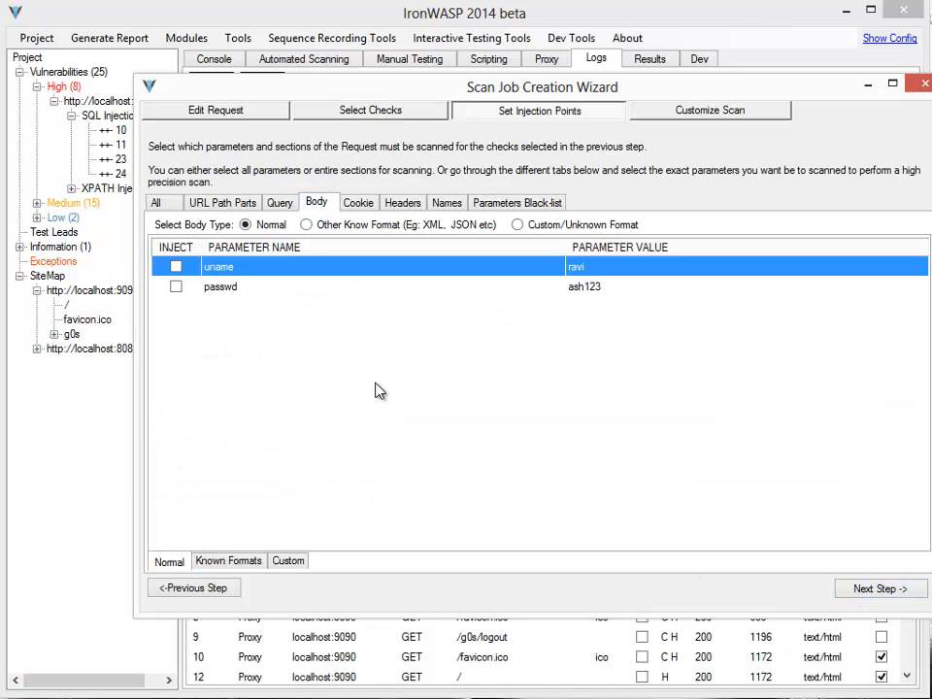
{"action": "mouse_move", "coordinate": [179, 236]}
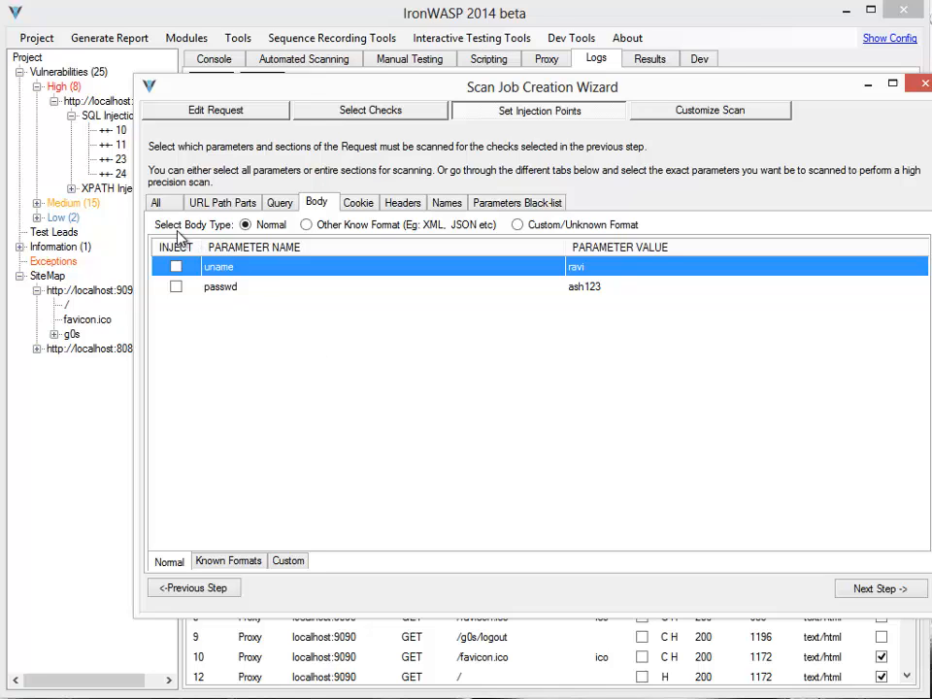
{"action": "left_click", "coordinate": [154, 202]}
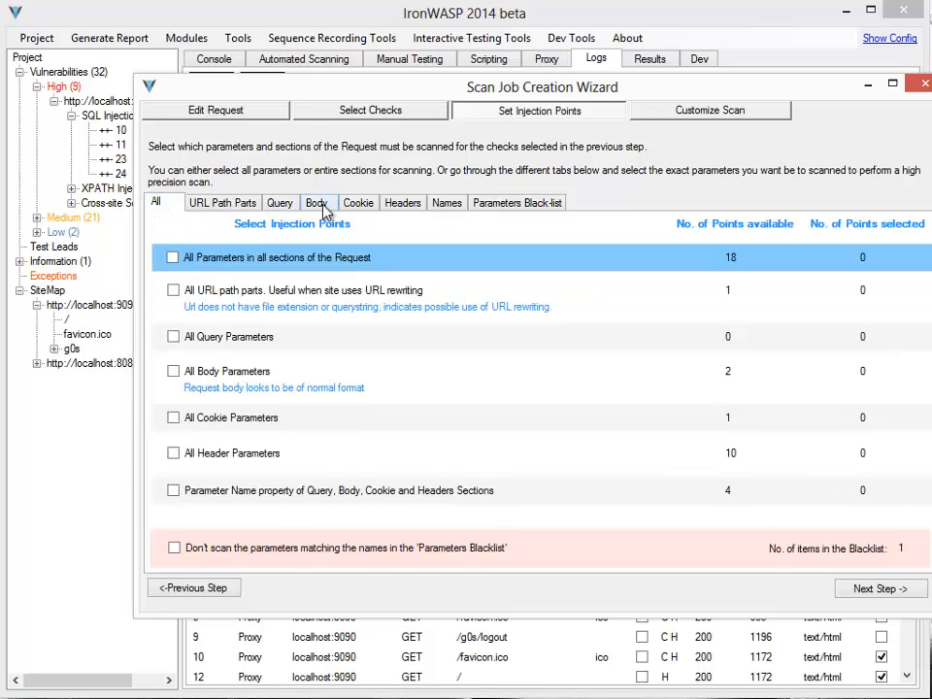
{"action": "left_click", "coordinate": [316, 202]}
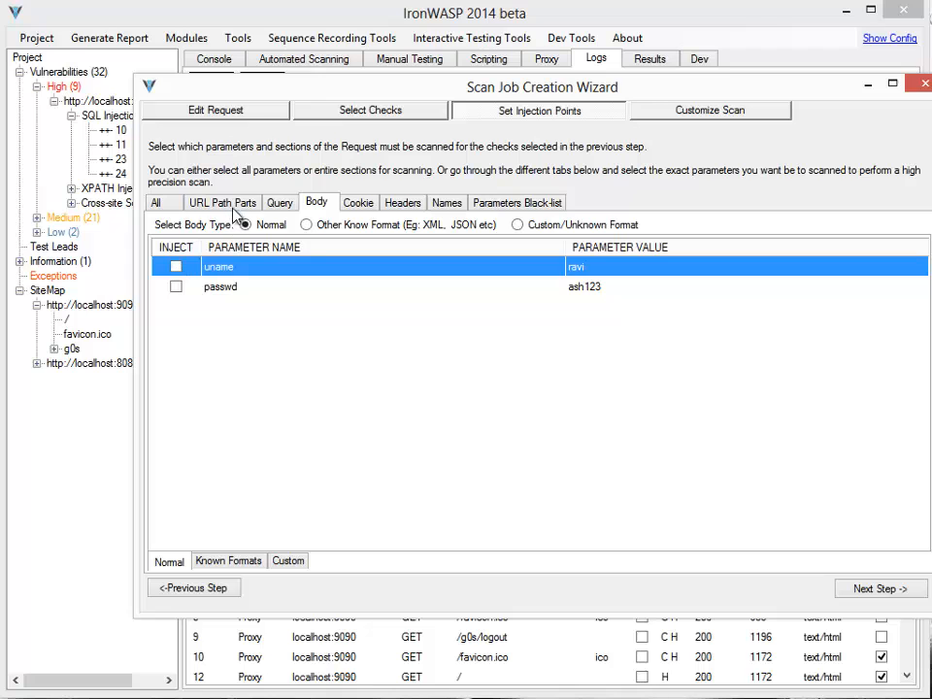
{"action": "left_click", "coordinate": [155, 202]}
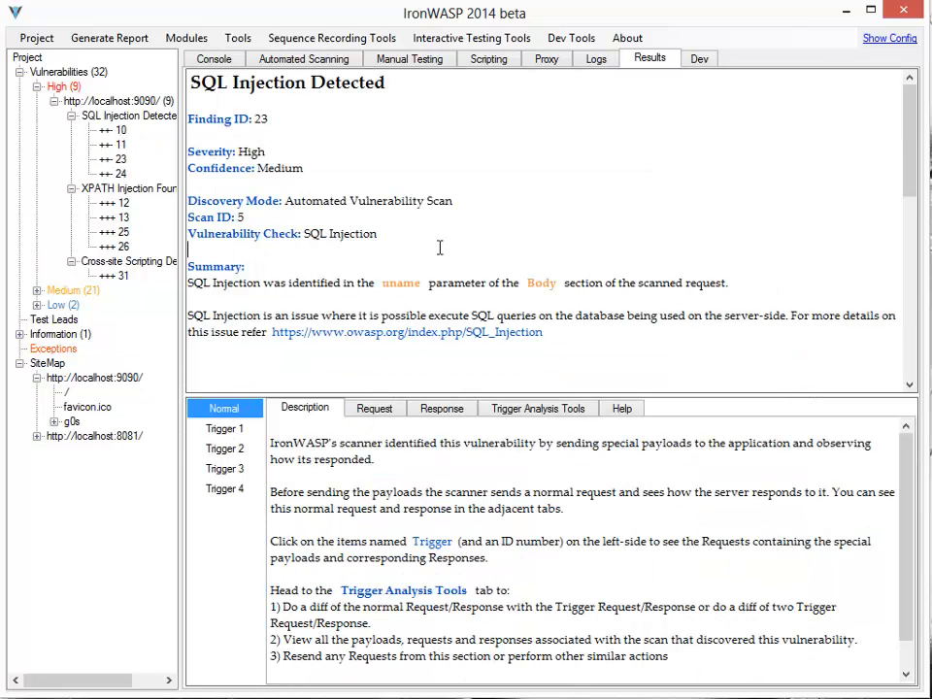
- Read finding 23's boolean SQL payload reasoning and highlight the False Positive Check Assistance paragraph
{"action": "scroll", "scroll_direction": "down", "scroll_amount": 3}
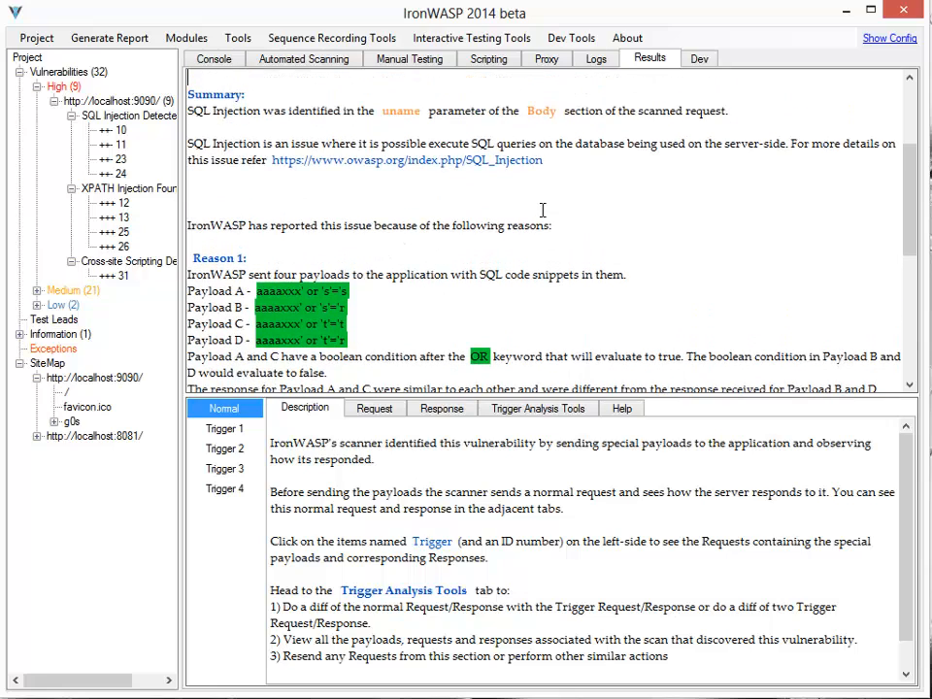
{"action": "scroll", "scroll_direction": "down", "scroll_amount": 3}
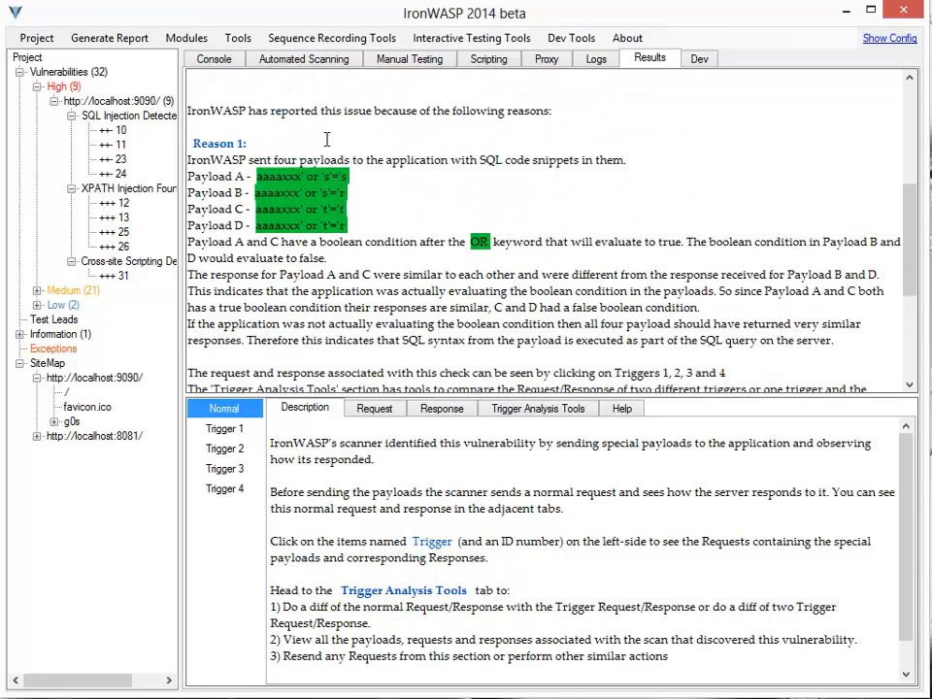
{"action": "scroll", "scroll_direction": "down", "scroll_amount": 3}
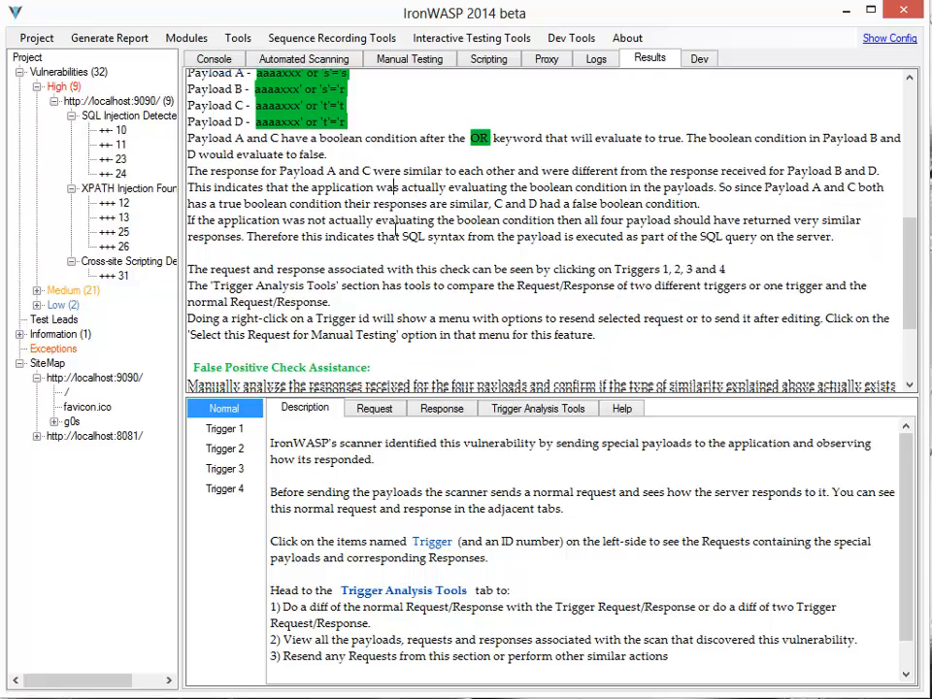
{"action": "scroll", "scroll_direction": "down", "scroll_amount": 3}
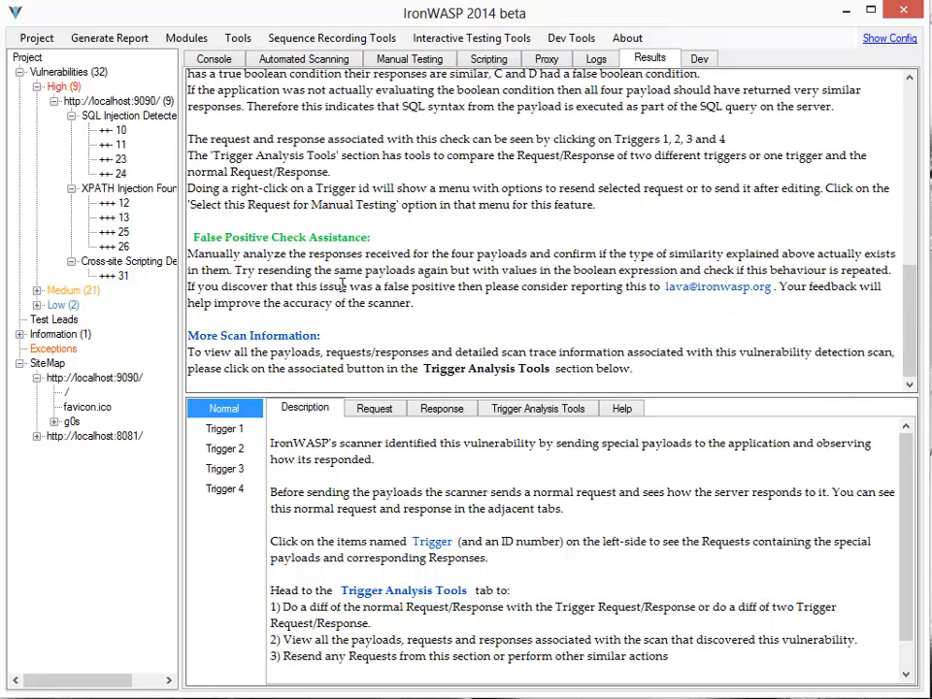
{"action": "left_click_drag", "start_coordinate": [193, 237], "coordinate": [413, 303]}
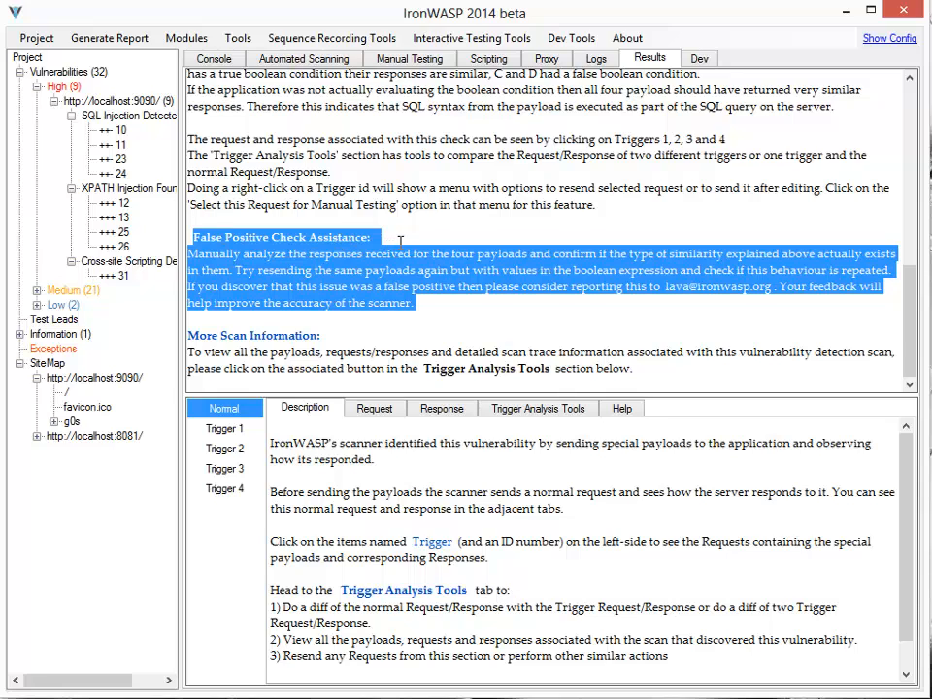
{"action": "left_click", "coordinate": [442, 249]}
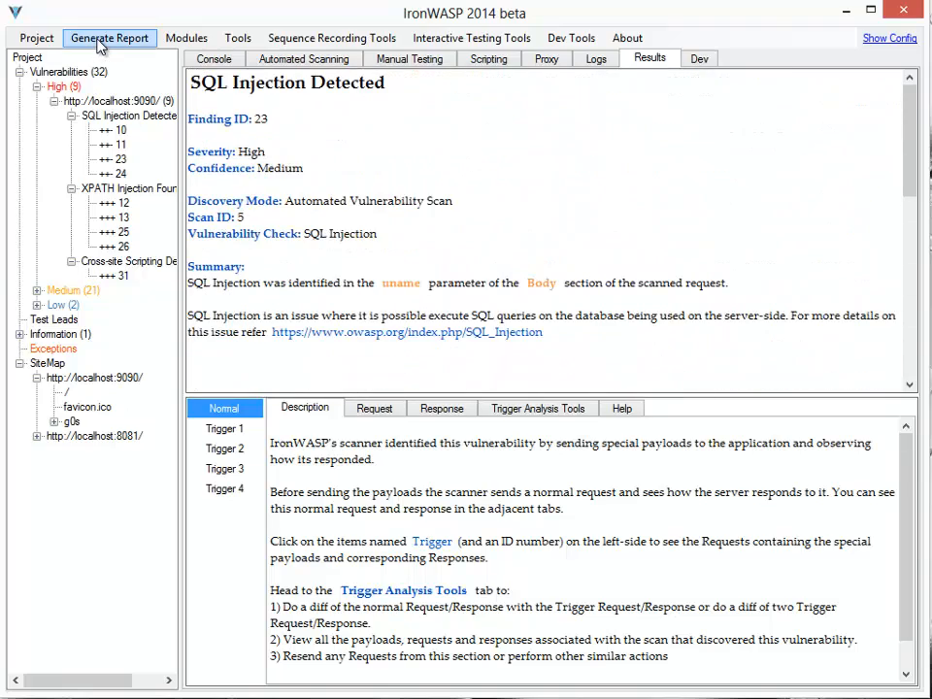
- Generate an HTML report for all selected findings and save it as report.html on the Desktop
{"action": "left_click", "coordinate": [109, 38]}
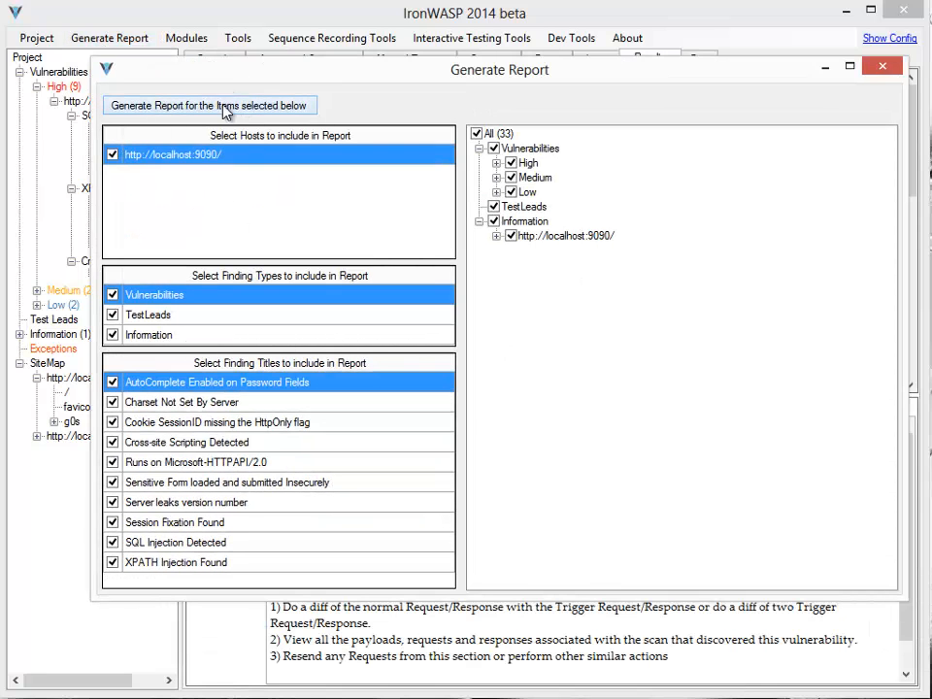
{"action": "left_click", "coordinate": [208, 105]}
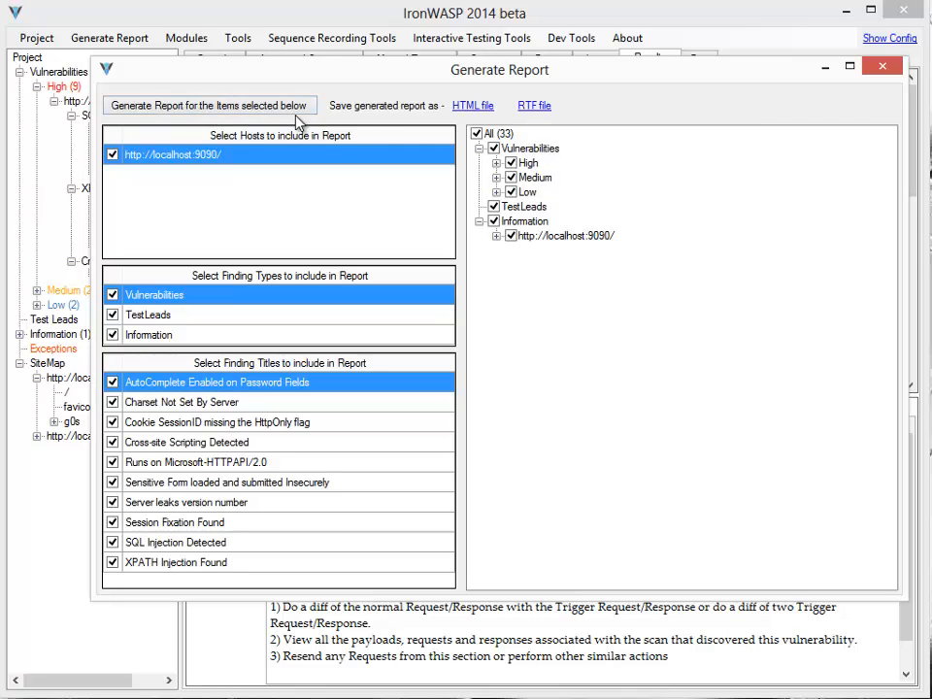
{"action": "mouse_move", "coordinate": [462, 126]}
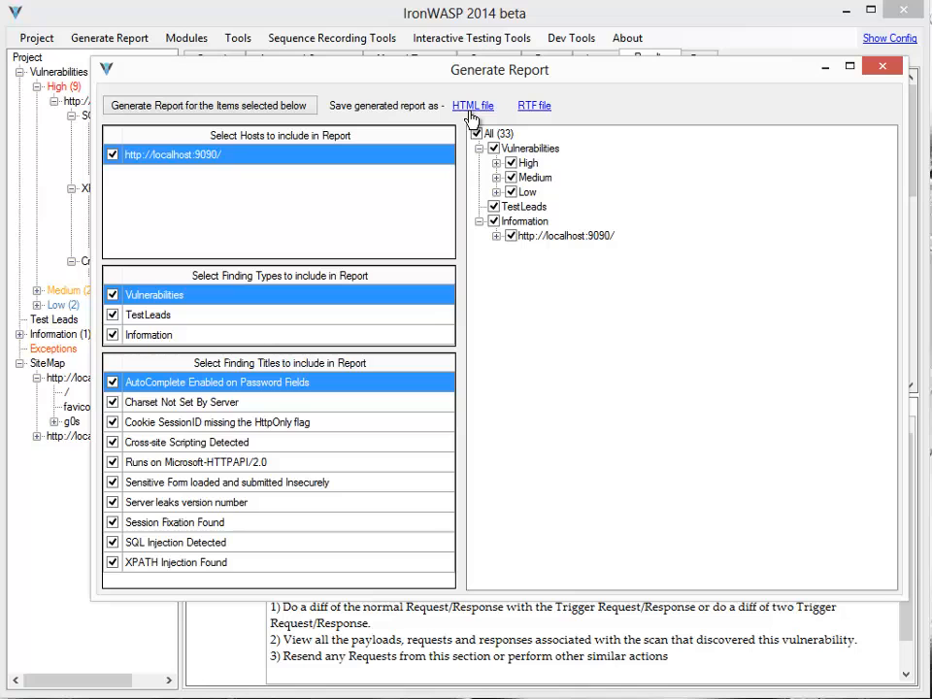
{"action": "mouse_move", "coordinate": [473, 107]}
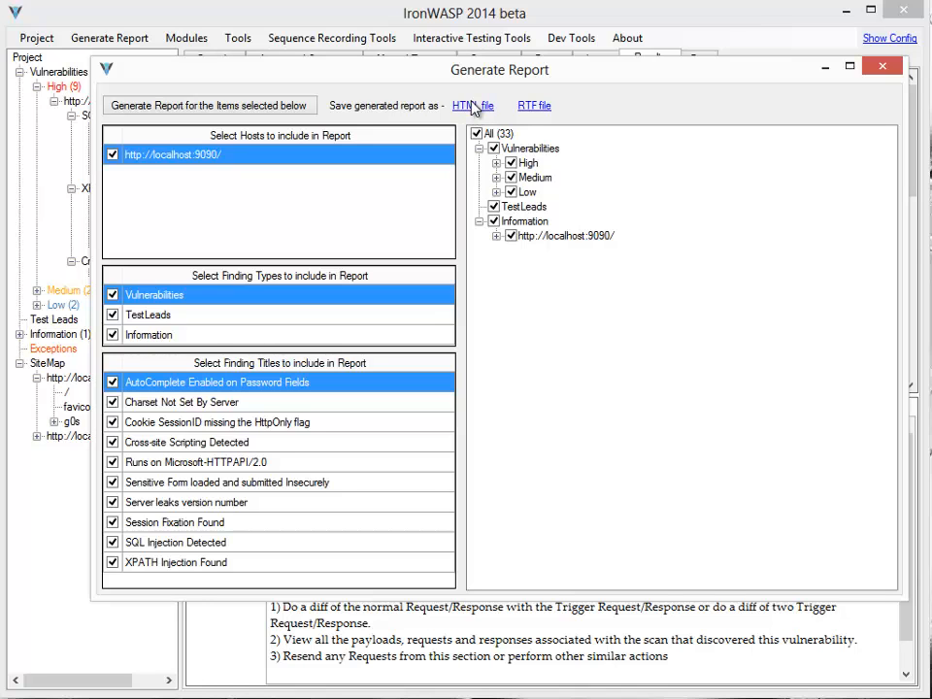
{"action": "left_click", "coordinate": [473, 105]}
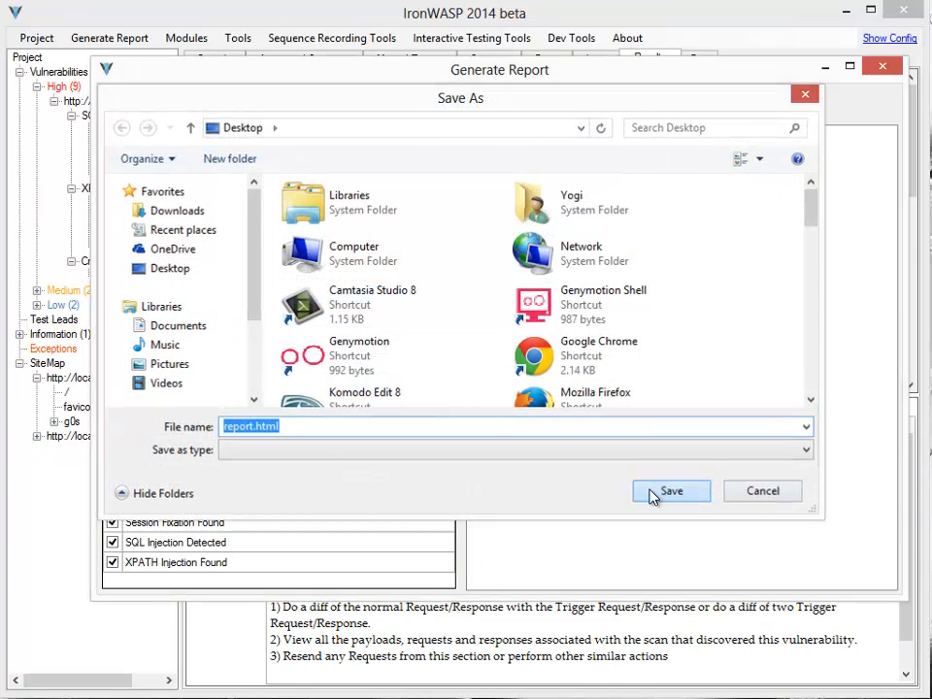
{"action": "left_click", "coordinate": [671, 490]}
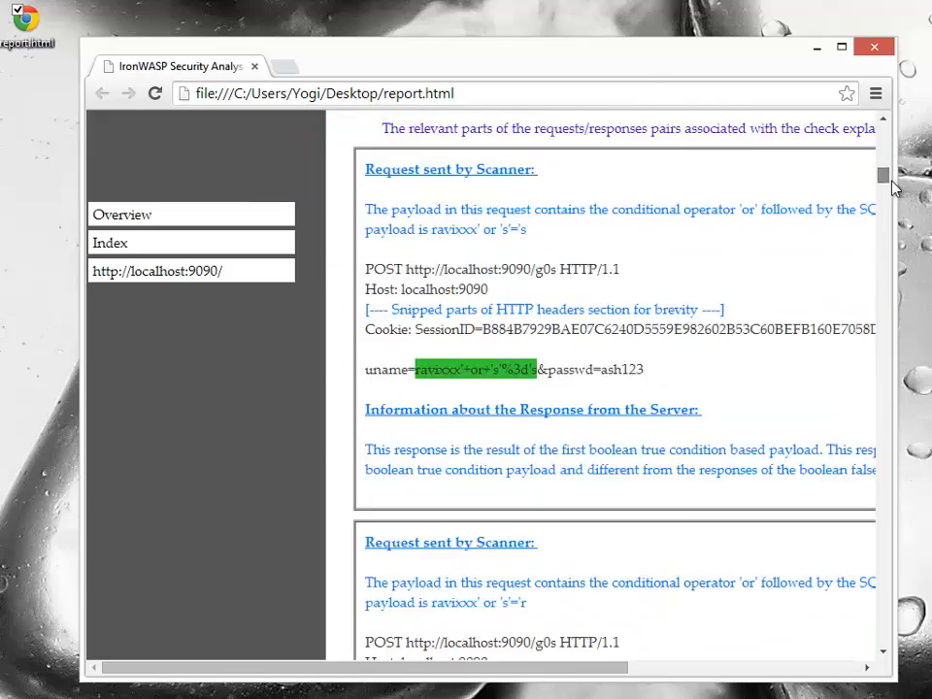
- Scroll the opened report.html down to the 'Request sent by Scanner' sections
{"action": "scroll", "scroll_direction": "down", "scroll_amount": 3}
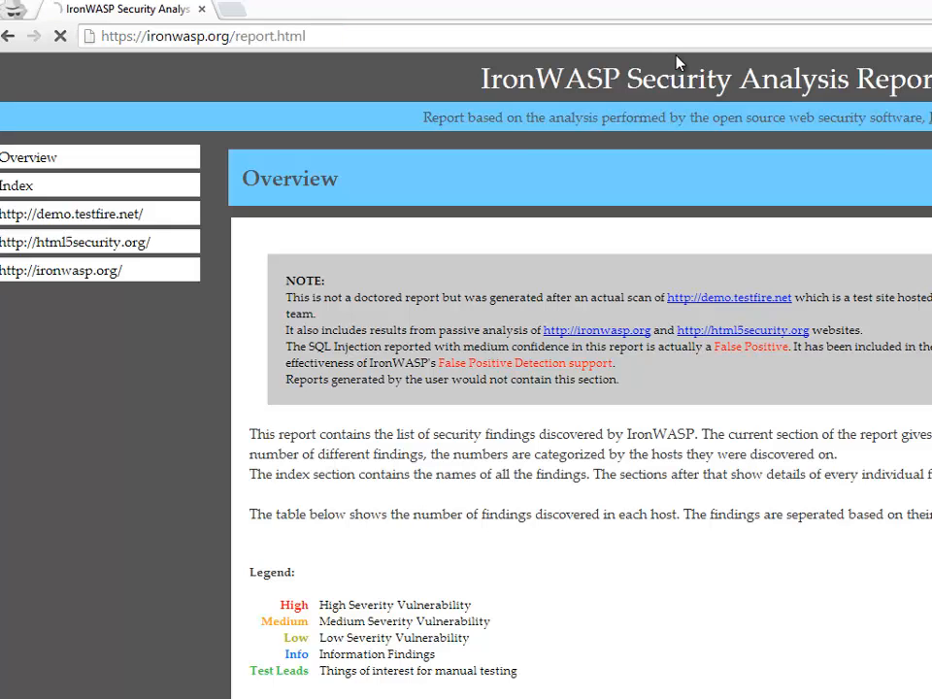
- Scroll the ironwasp.org sample report past the Overview table to the Index section
{"action": "scroll", "scroll_direction": "down", "scroll_amount": 3}
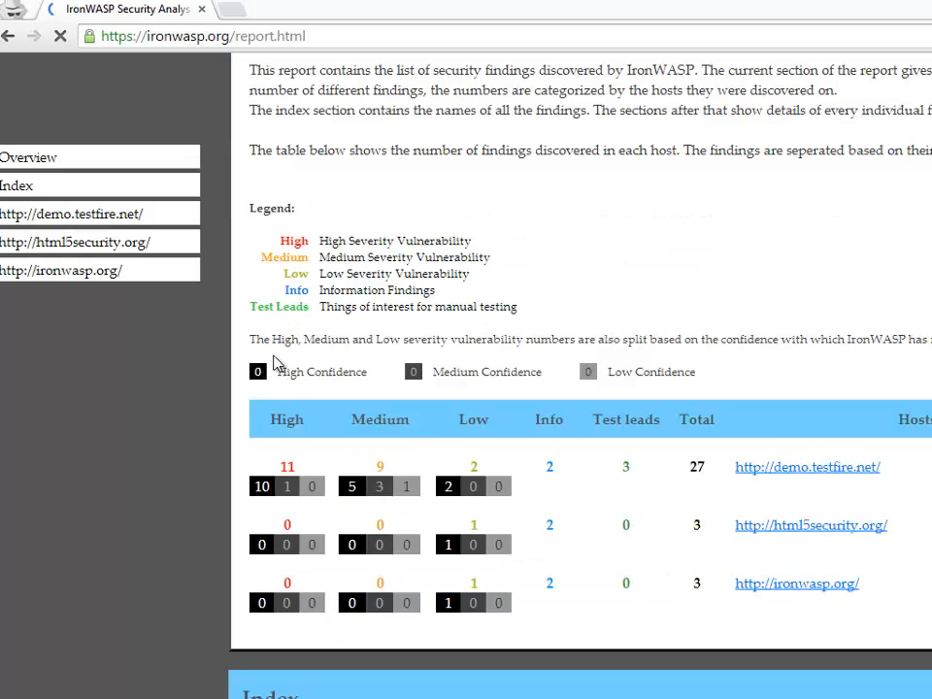
{"action": "scroll", "scroll_direction": "down", "scroll_amount": 3}
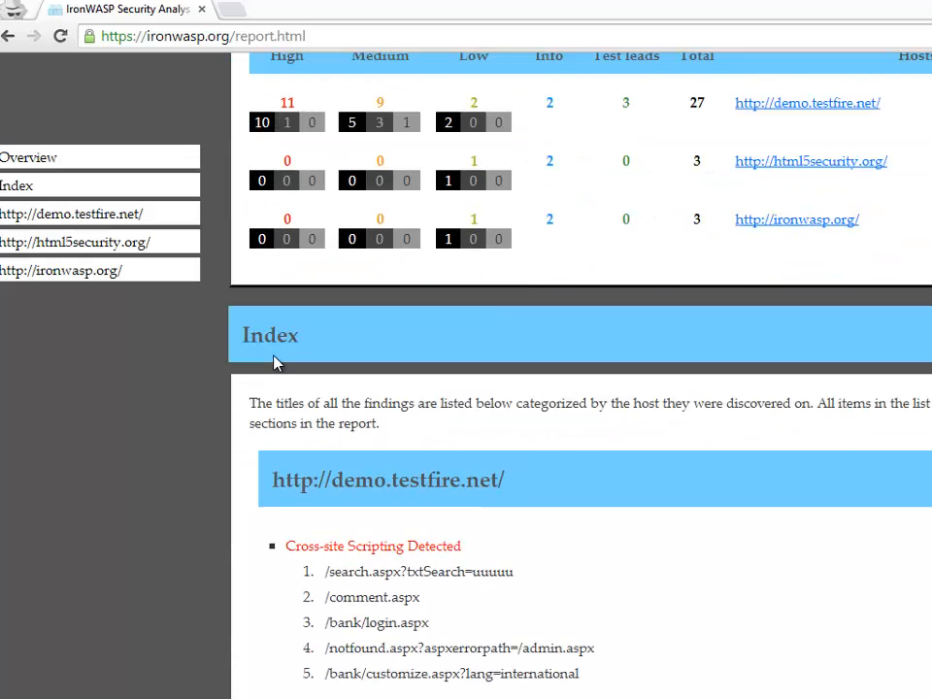